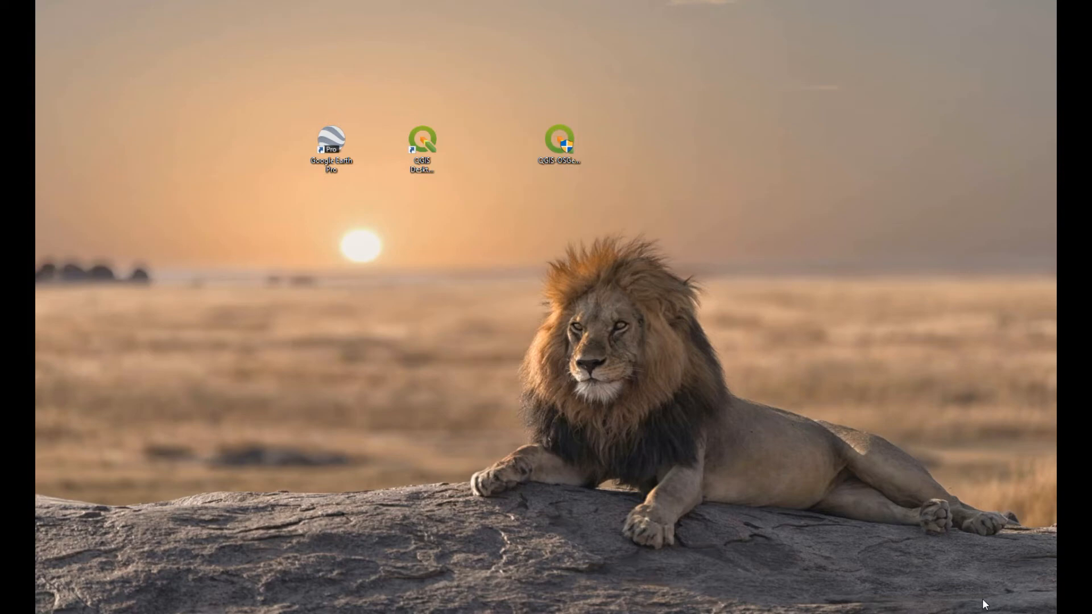
{"action": "mouse_move", "coordinate": [674, 551]}
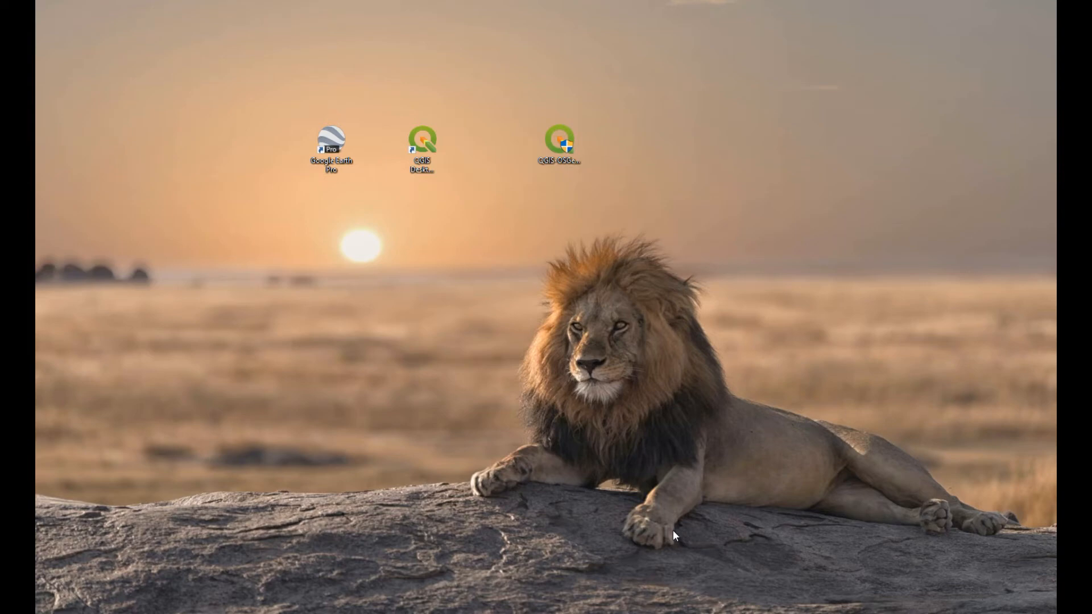
{"action": "mouse_move", "coordinate": [490, 561]}
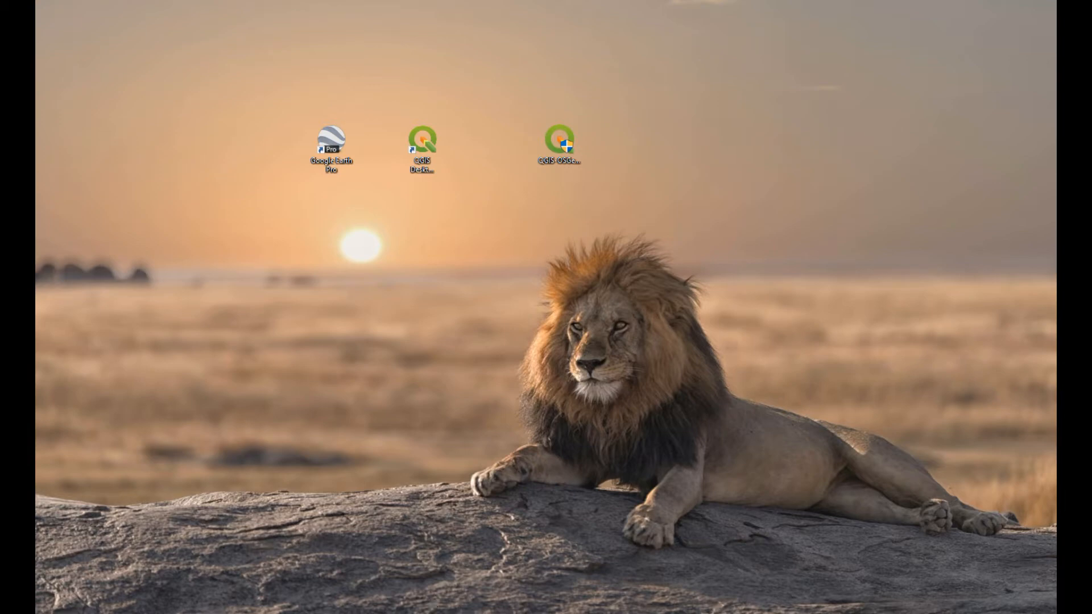
{"action": "double_click", "coordinate": [421, 139]}
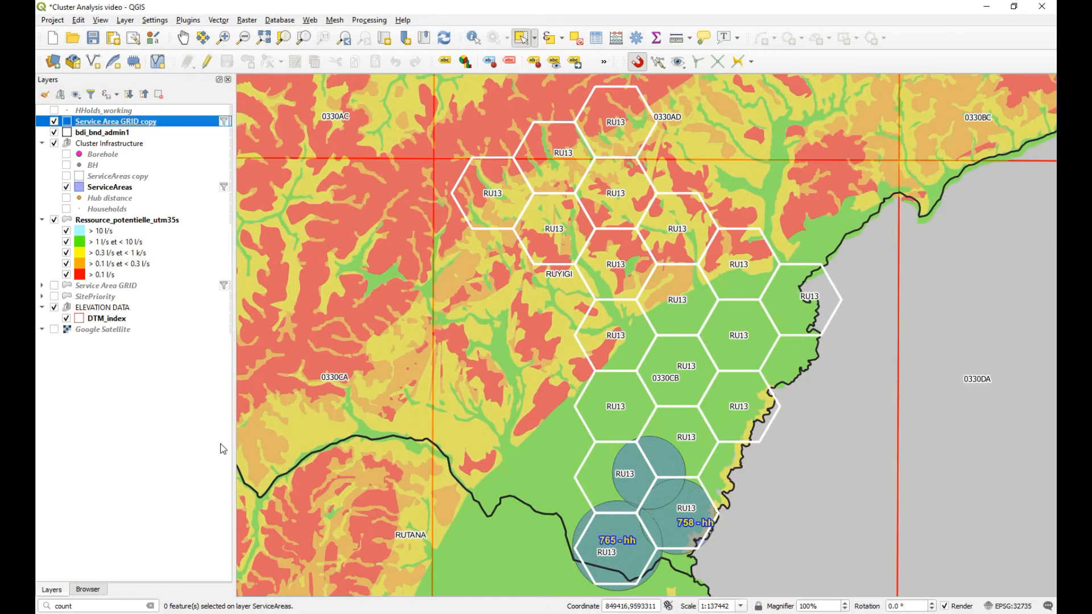
{"action": "mouse_move", "coordinate": [190, 305]}
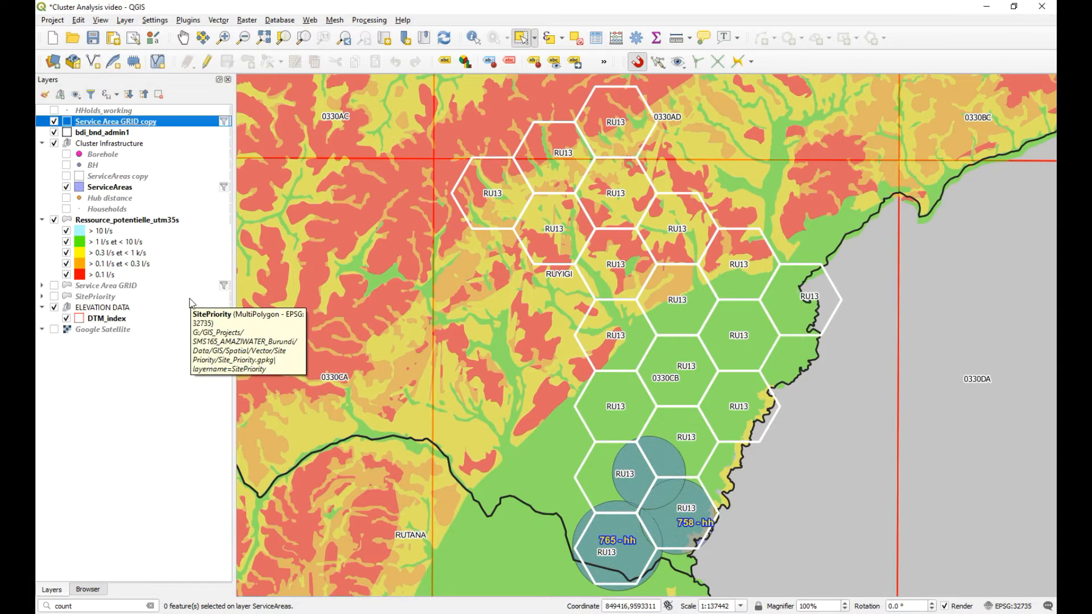
{"action": "mouse_move", "coordinate": [131, 538]}
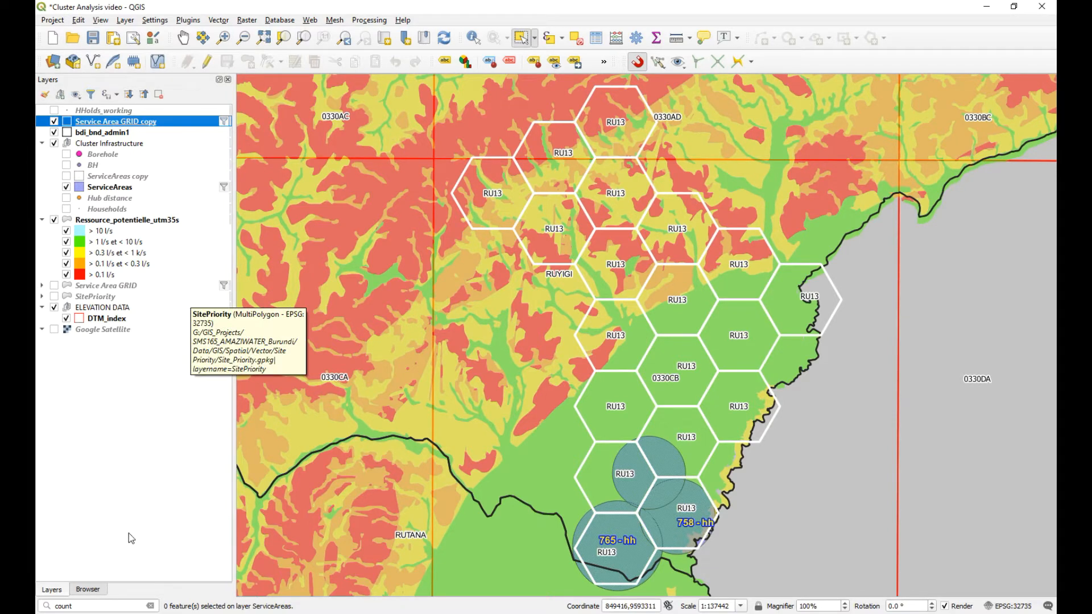
{"action": "mouse_move", "coordinate": [117, 187]}
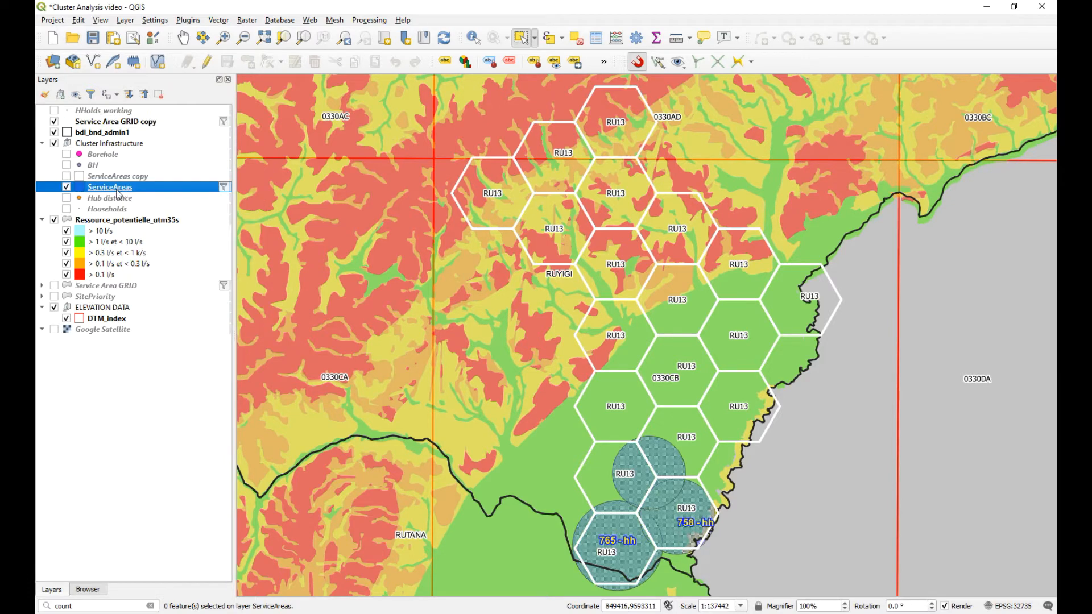
{"action": "mouse_move", "coordinate": [117, 195]}
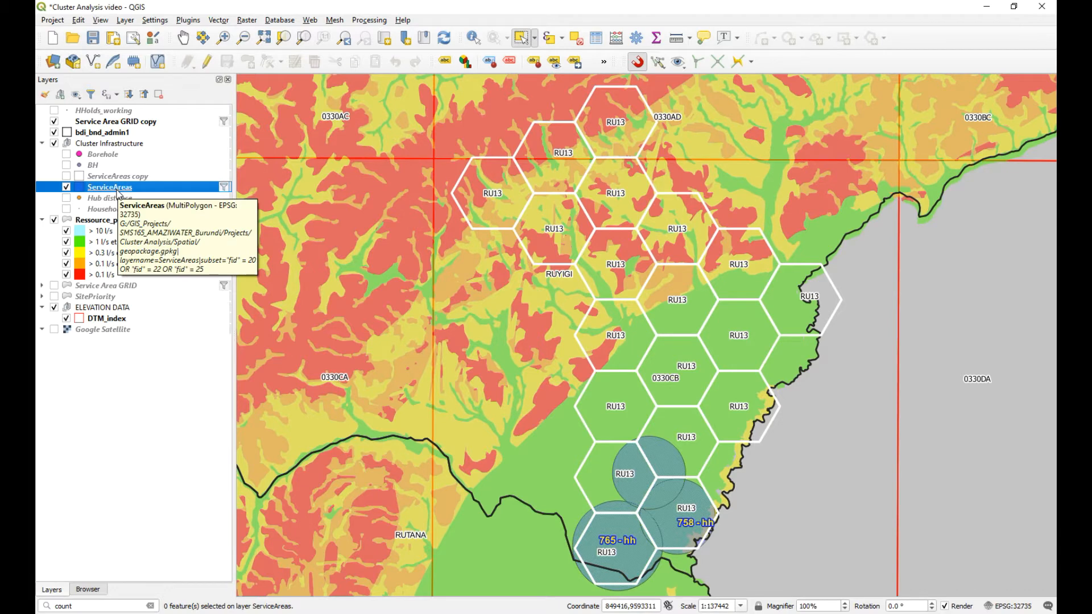
{"action": "left_click", "coordinate": [67, 606]}
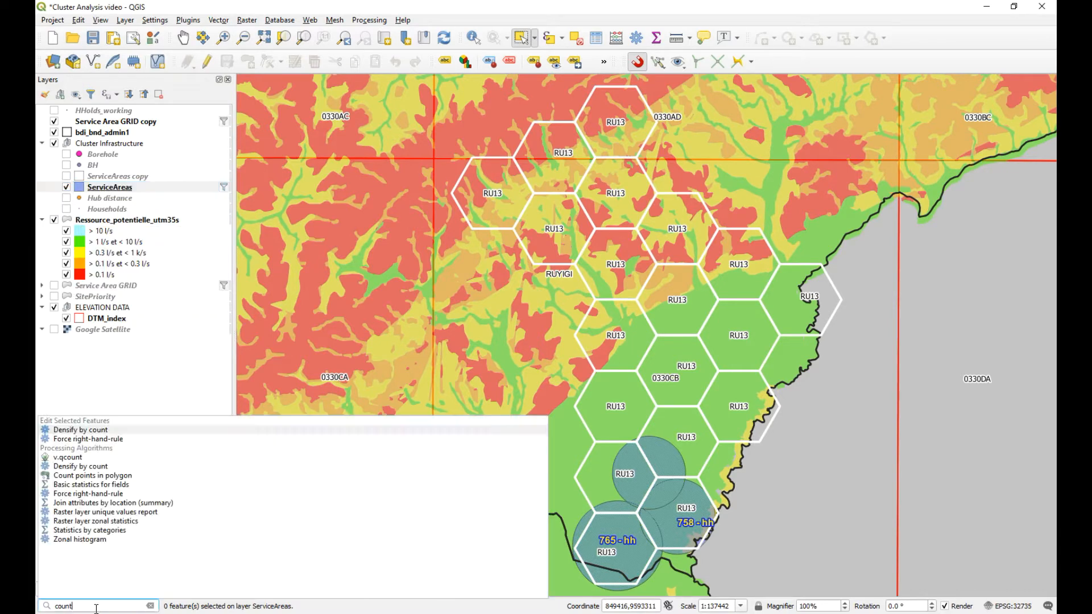
{"action": "mouse_move", "coordinate": [67, 422]}
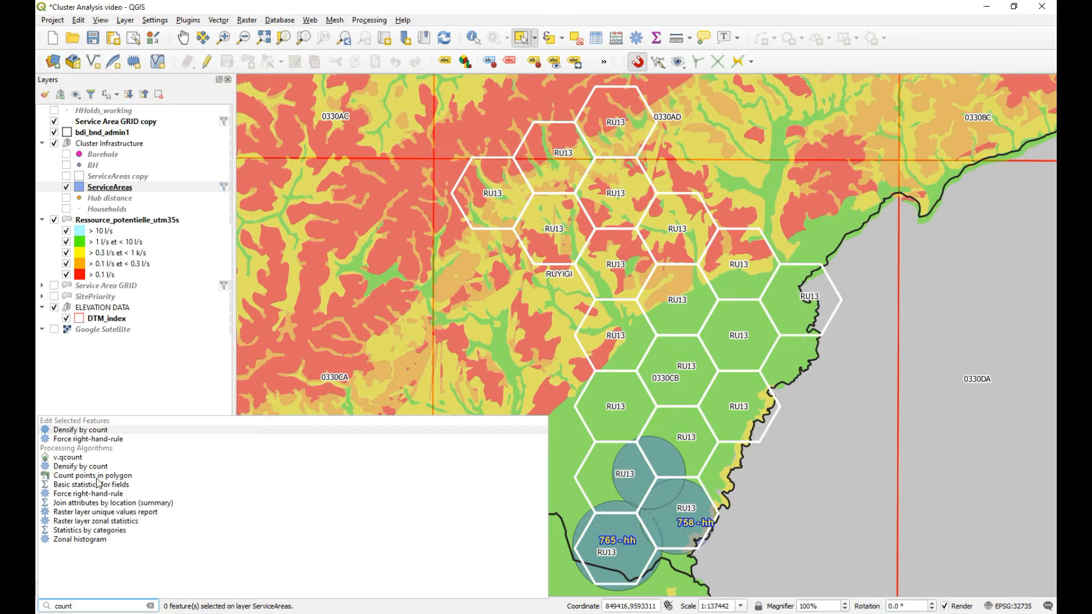
{"action": "left_click", "coordinate": [93, 475]}
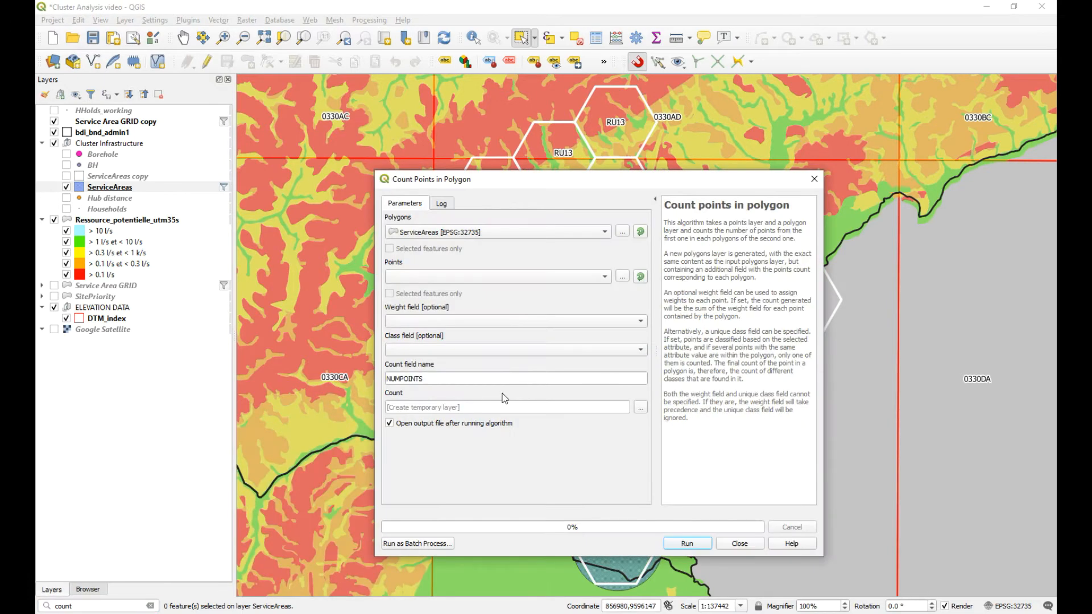
{"action": "mouse_move", "coordinate": [414, 452]}
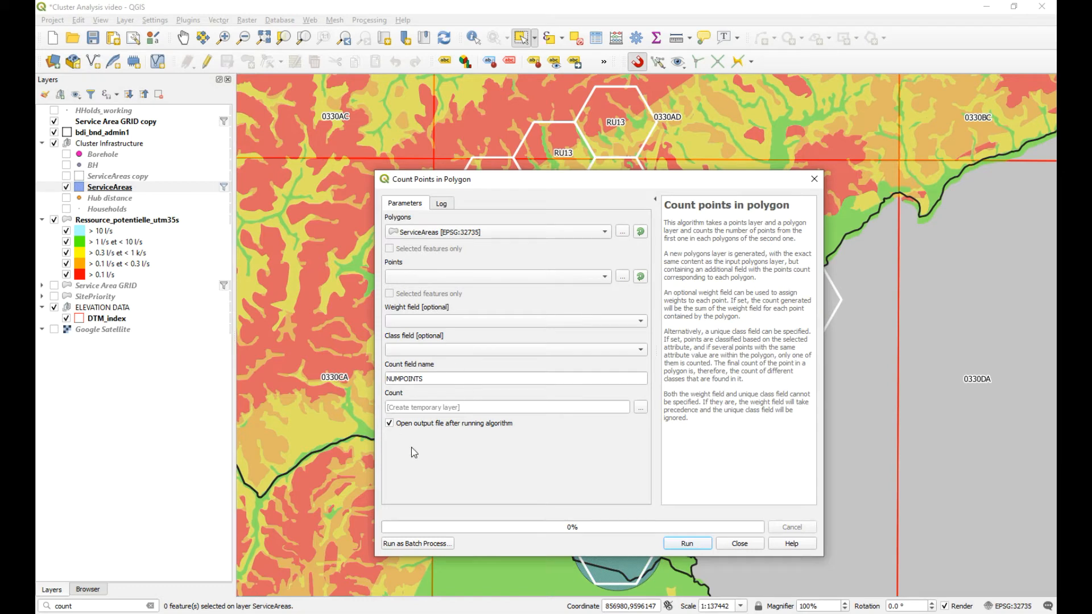
{"action": "mouse_move", "coordinate": [465, 375]}
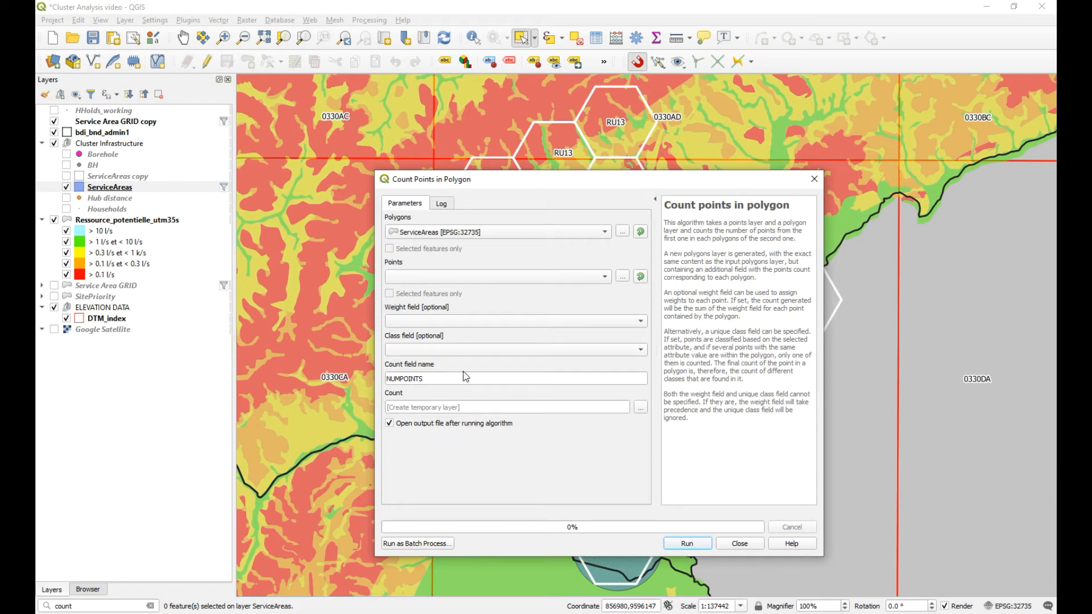
{"action": "mouse_move", "coordinate": [468, 364]}
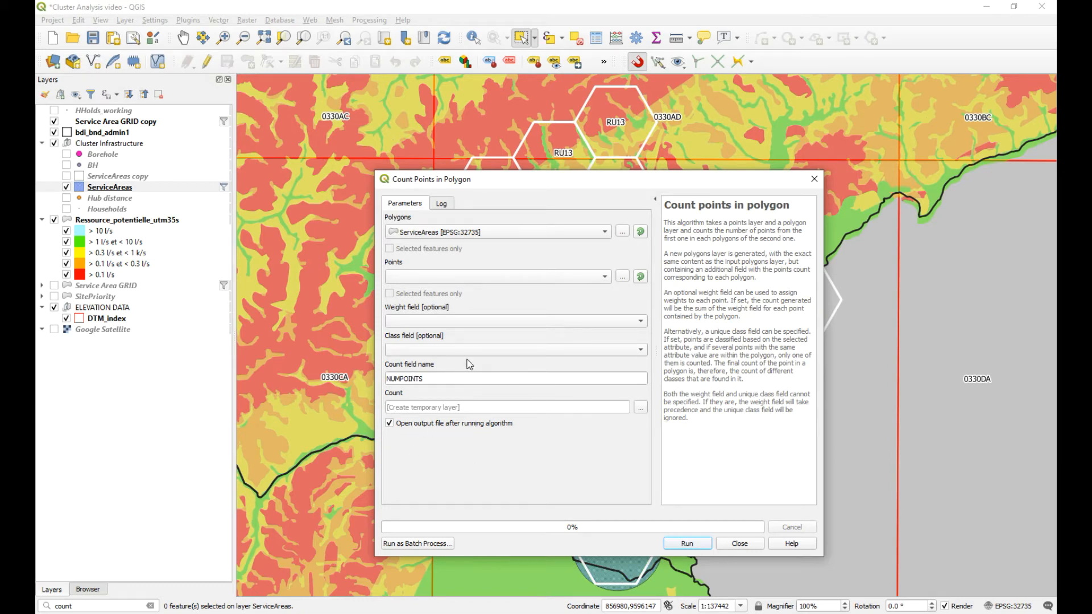
{"action": "mouse_move", "coordinate": [446, 391]}
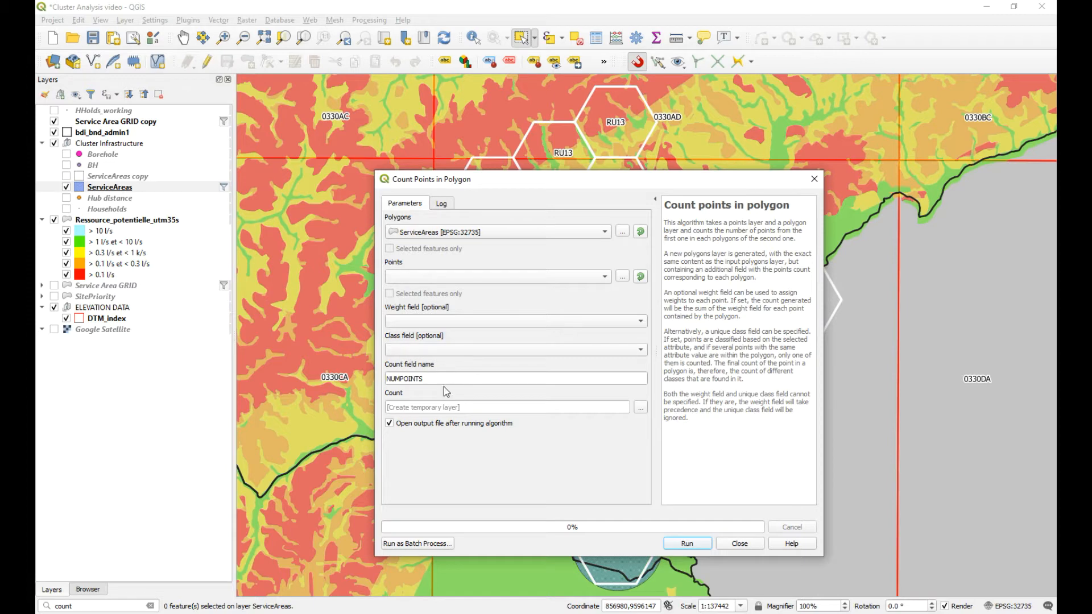
{"action": "left_click", "coordinate": [740, 543]}
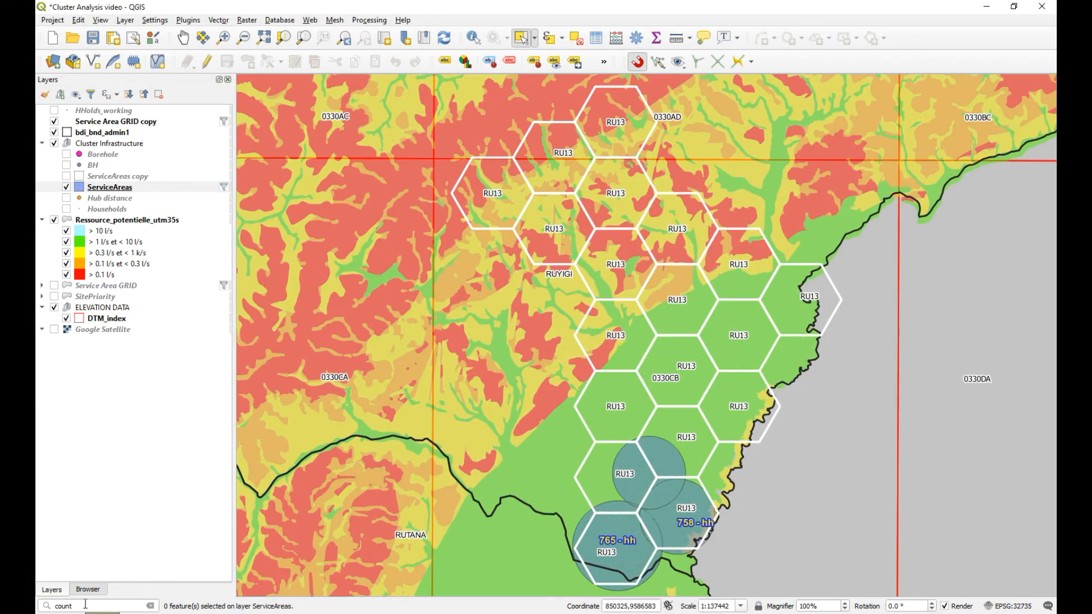
{"action": "mouse_move", "coordinate": [320, 26]}
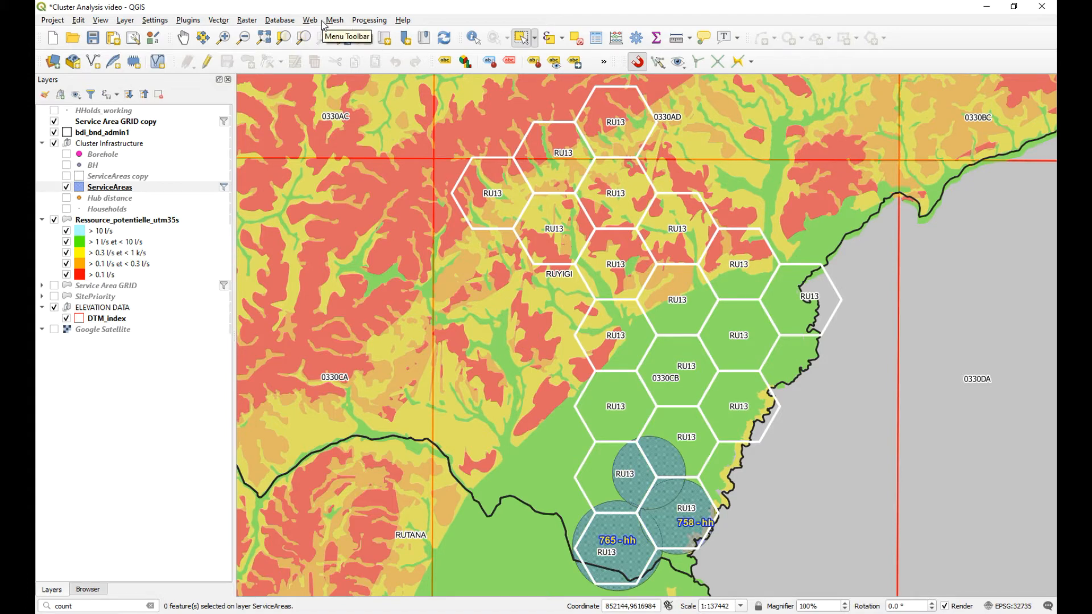
{"action": "mouse_move", "coordinate": [397, 23]}
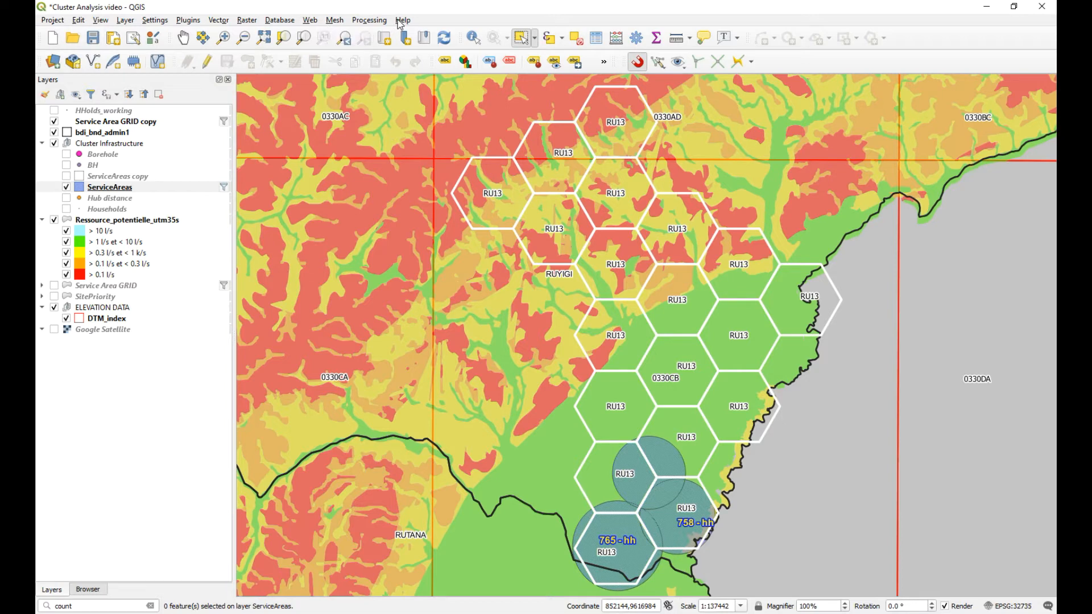
{"action": "left_click", "coordinate": [404, 20]}
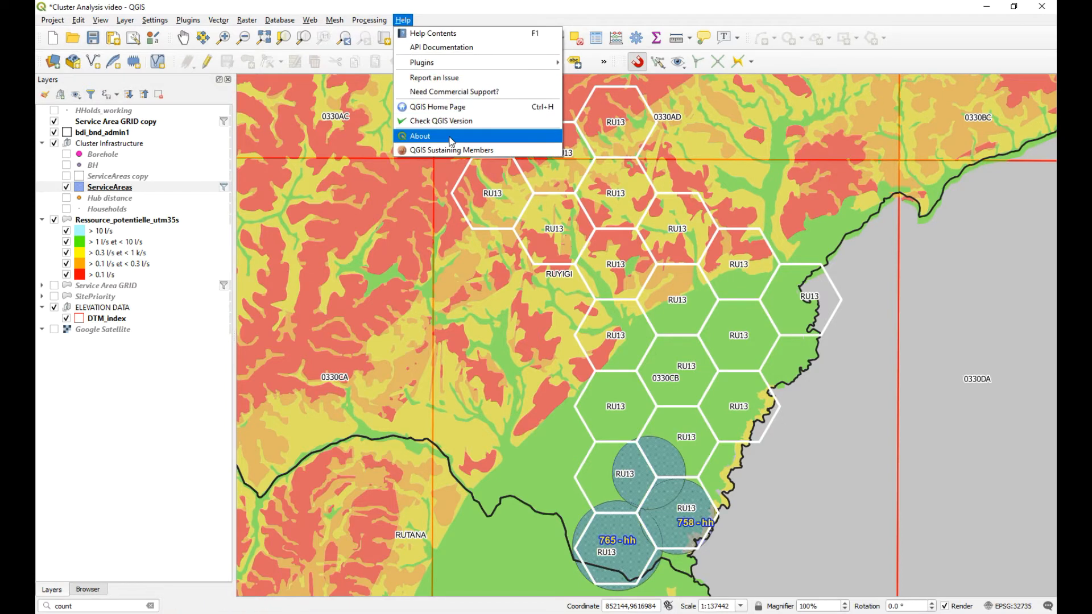
{"action": "left_click", "coordinate": [420, 136]}
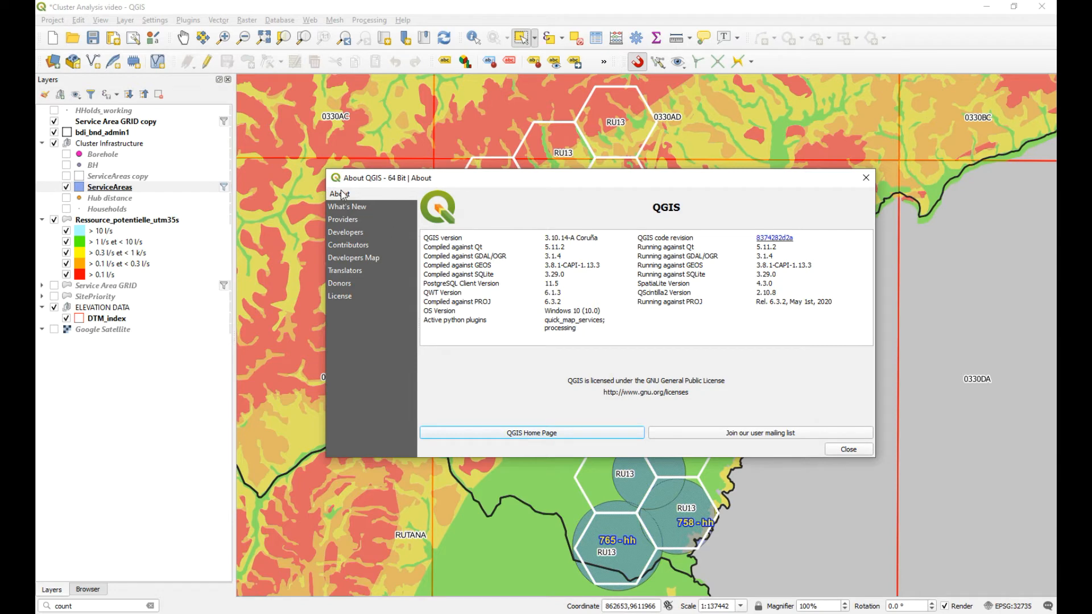
{"action": "mouse_move", "coordinate": [544, 246]}
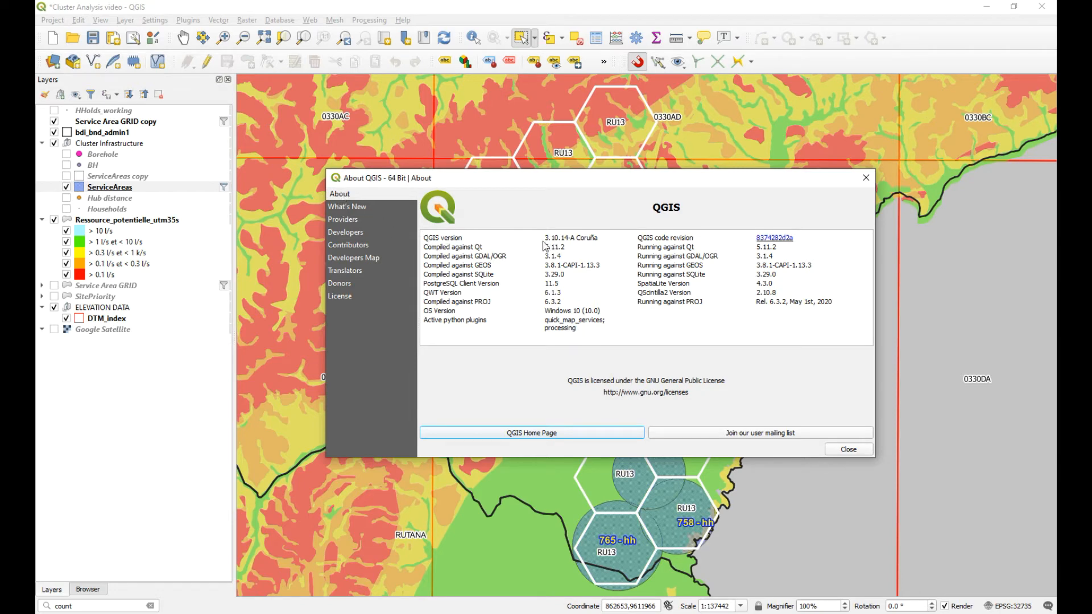
{"action": "mouse_move", "coordinate": [564, 245]}
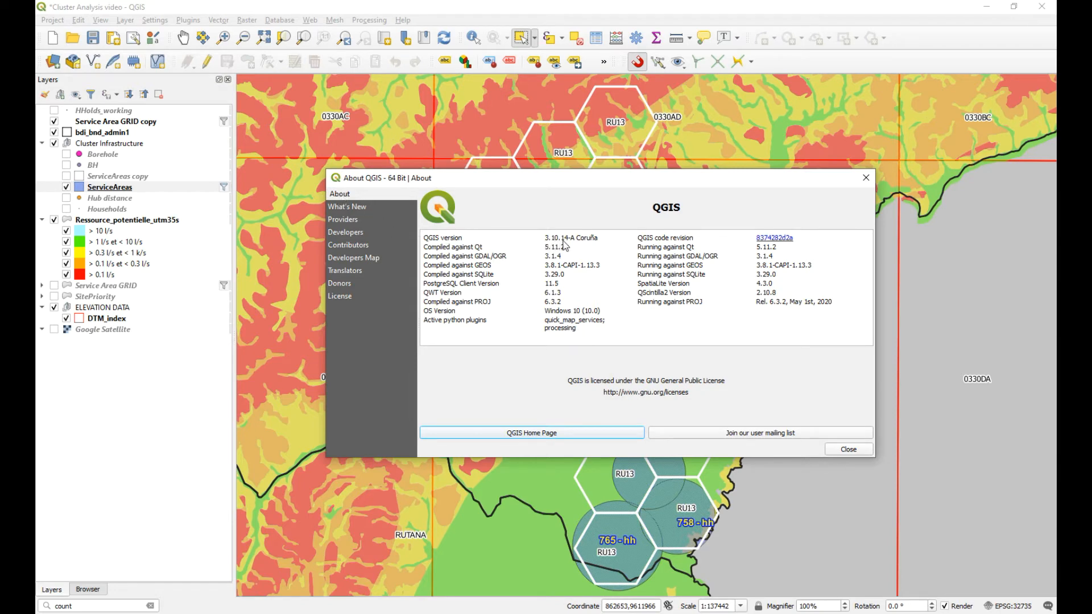
{"action": "mouse_move", "coordinate": [812, 222]}
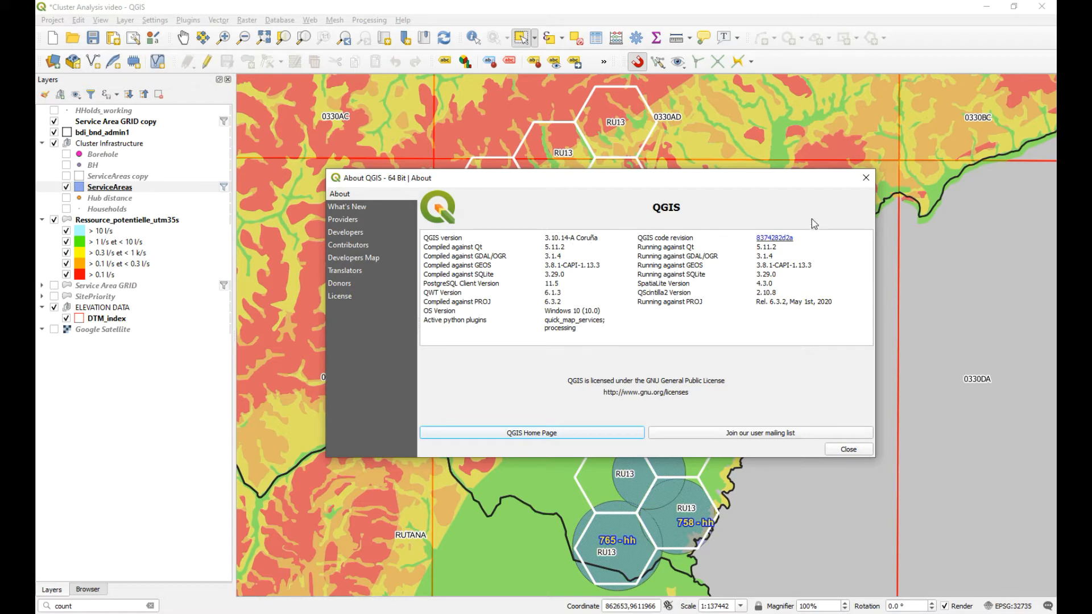
{"action": "left_click", "coordinate": [848, 448]}
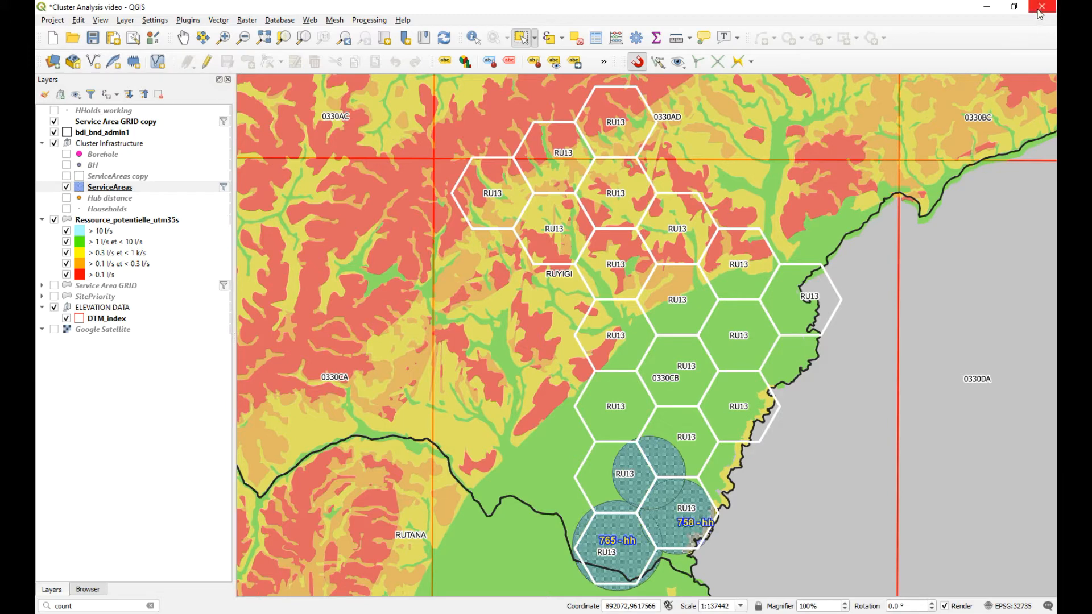
Step: Quit QGIS without saving, then search Windows for 'add or remove programs'
{"action": "left_click", "coordinate": [1041, 7]}
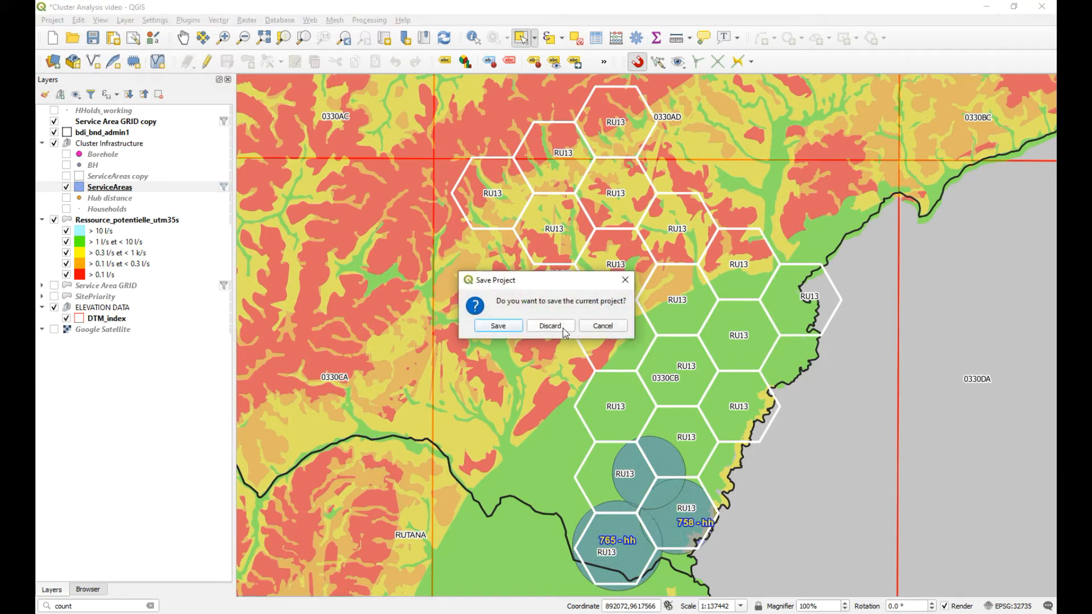
{"action": "left_click", "coordinate": [550, 325]}
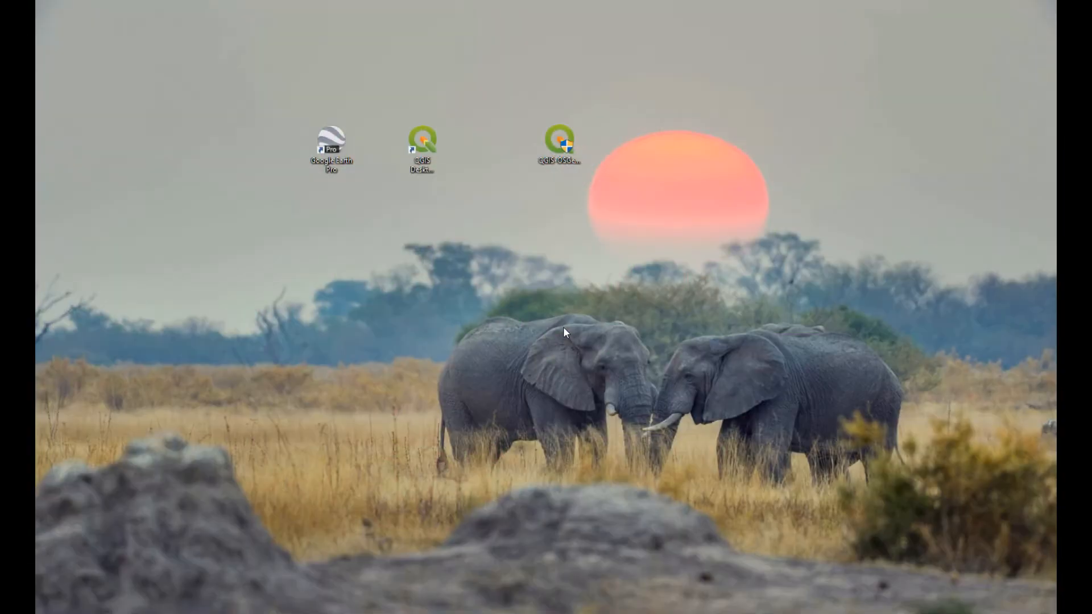
{"action": "mouse_move", "coordinate": [312, 561]}
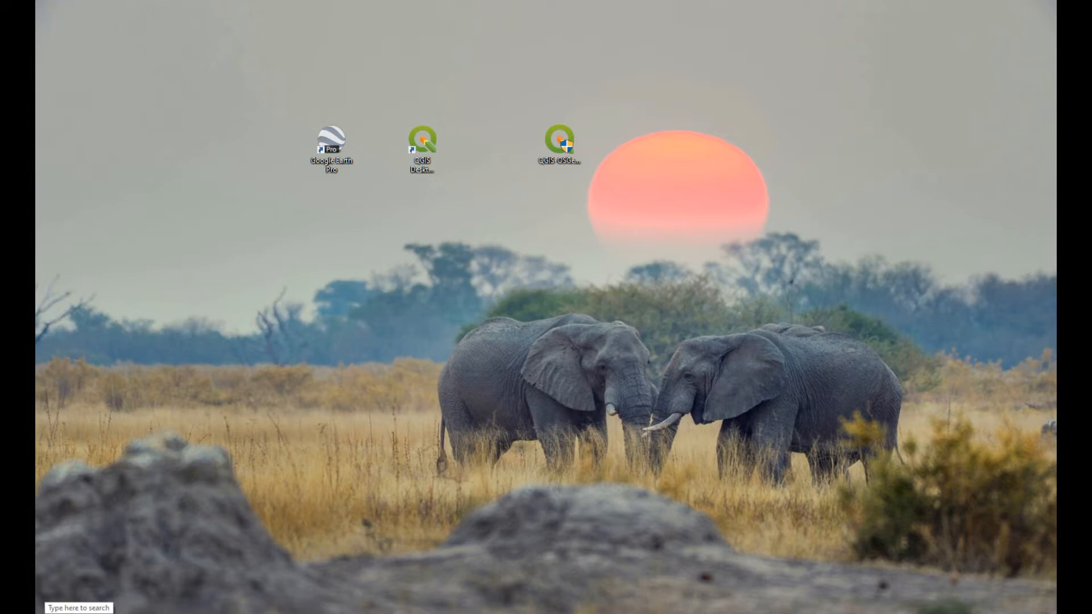
{"action": "left_click", "coordinate": [76, 608]}
{"action": "type", "text": "add or"}
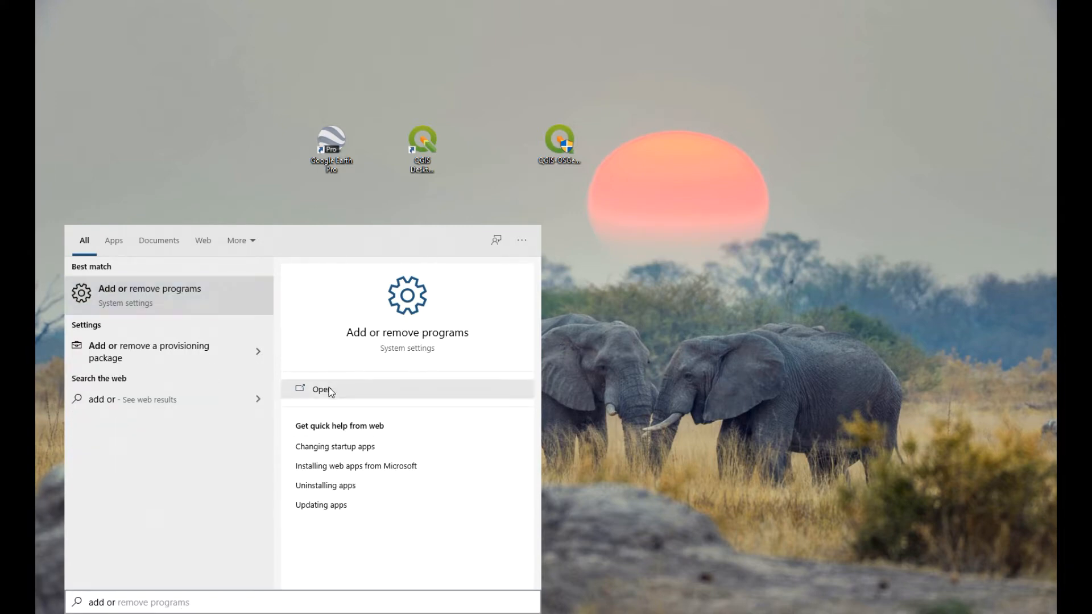
Step: Filter Apps & features by 'qg', select QGIS 3.10.14 and confirm Uninstall
{"action": "left_click", "coordinate": [321, 390]}
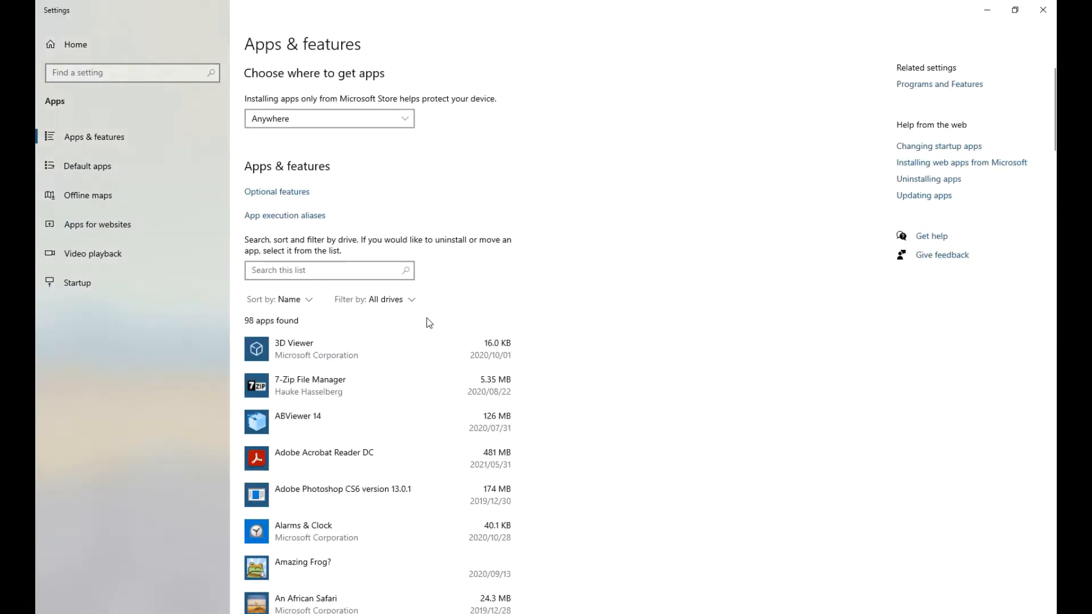
{"action": "left_click", "coordinate": [325, 271]}
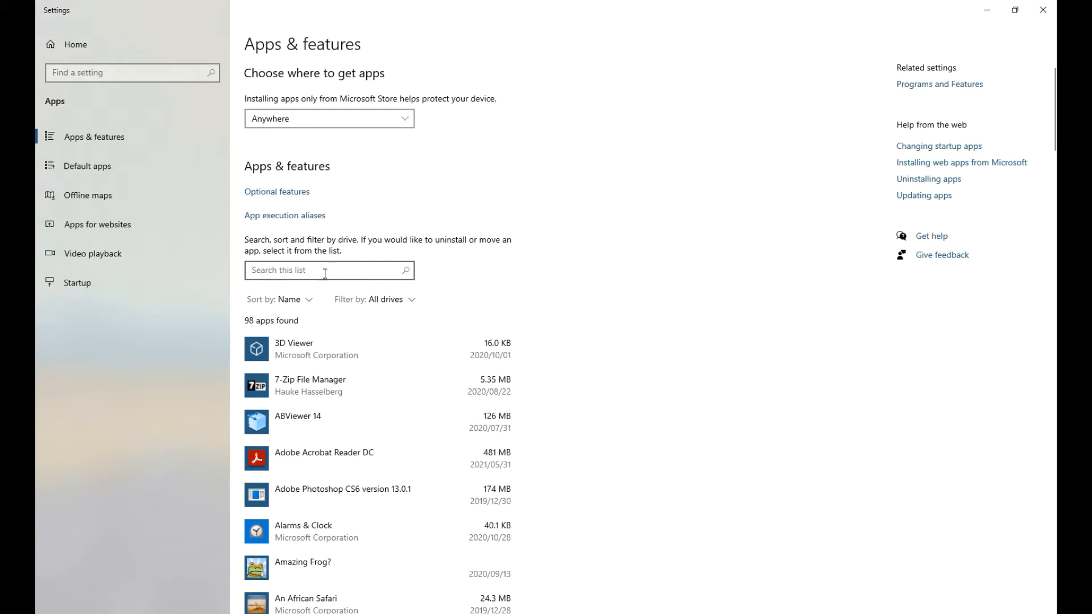
{"action": "type", "text": "qgis"}
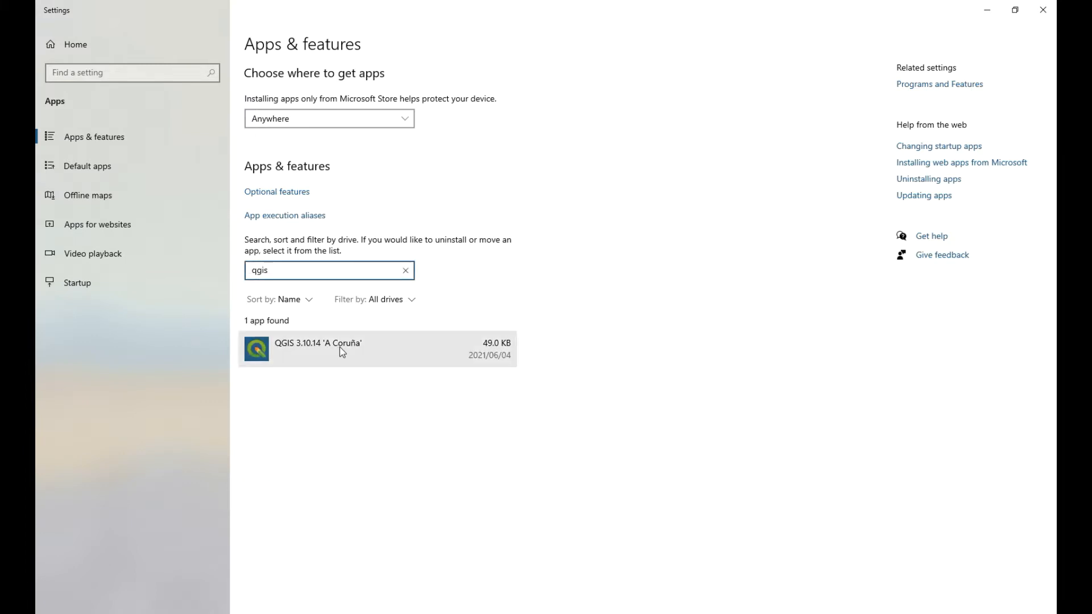
{"action": "left_click", "coordinate": [339, 351]}
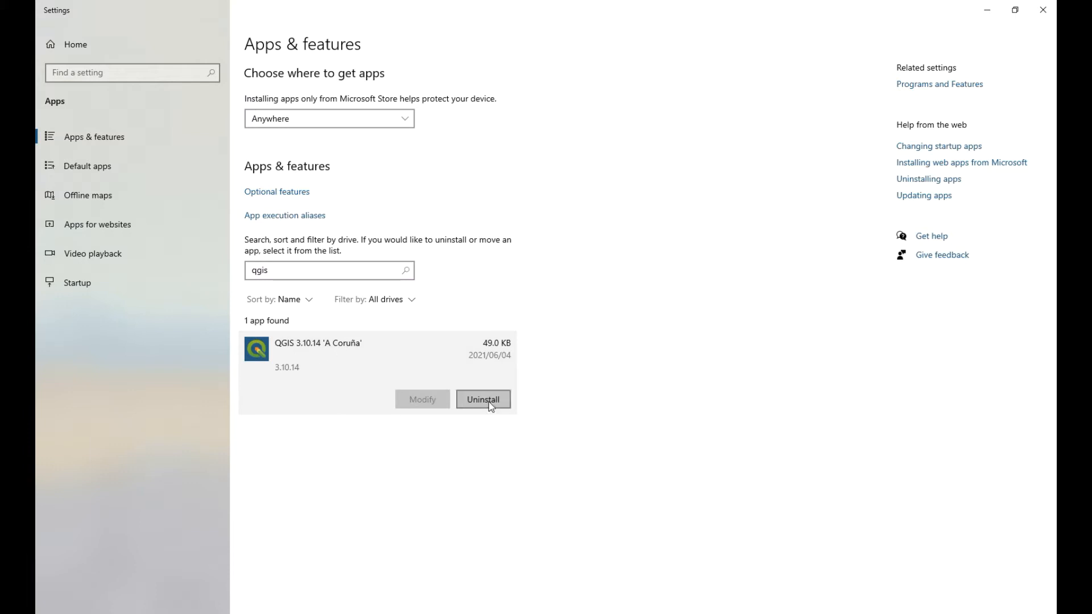
{"action": "left_click", "coordinate": [483, 399]}
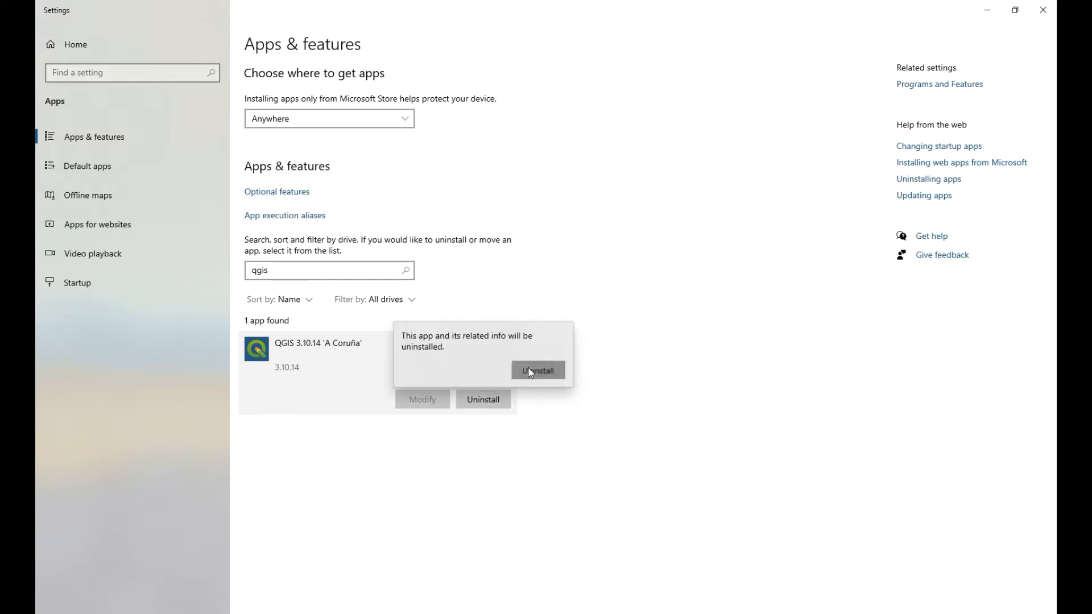
{"action": "left_click", "coordinate": [537, 370]}
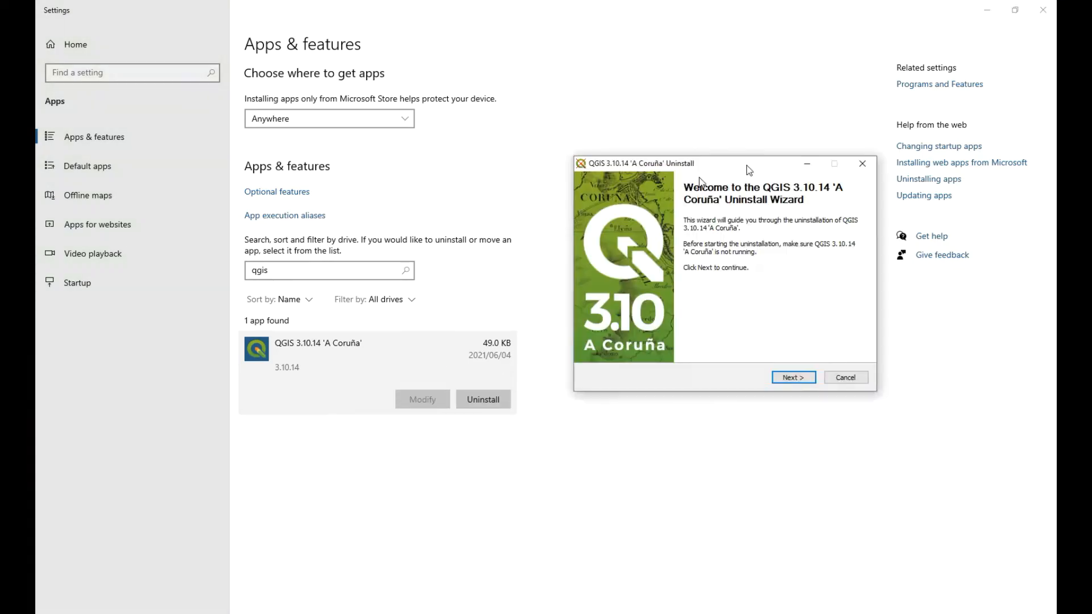
Step: Centre the Uninstall Wizard, then go through Next, Uninstall and Finish to remove QGIS 3.10.14
{"action": "left_click_drag", "start_coordinate": [749, 170], "coordinate": [443, 174]}
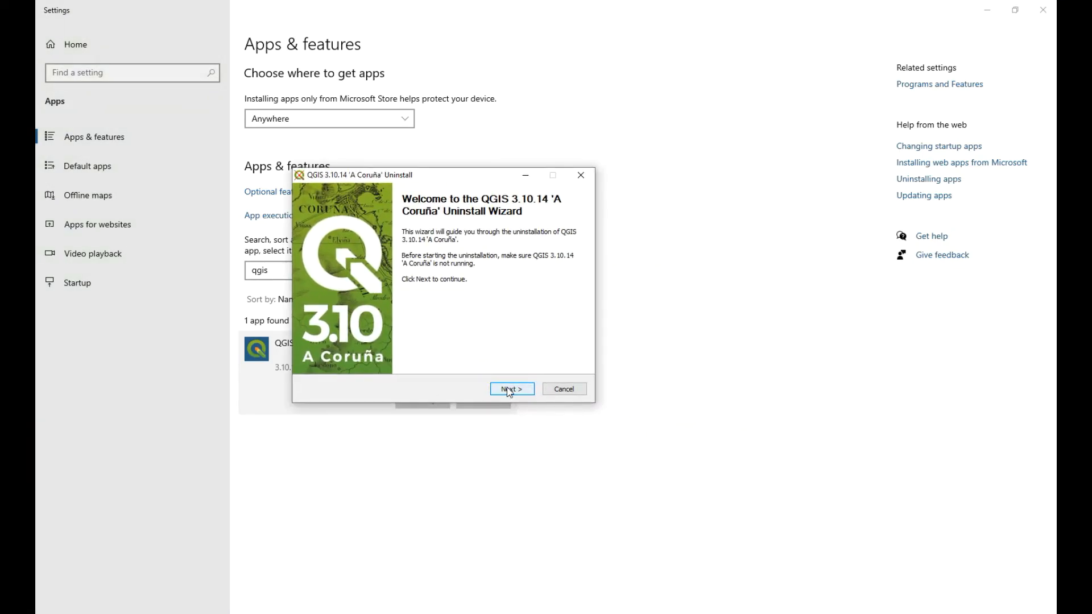
{"action": "left_click", "coordinate": [512, 389]}
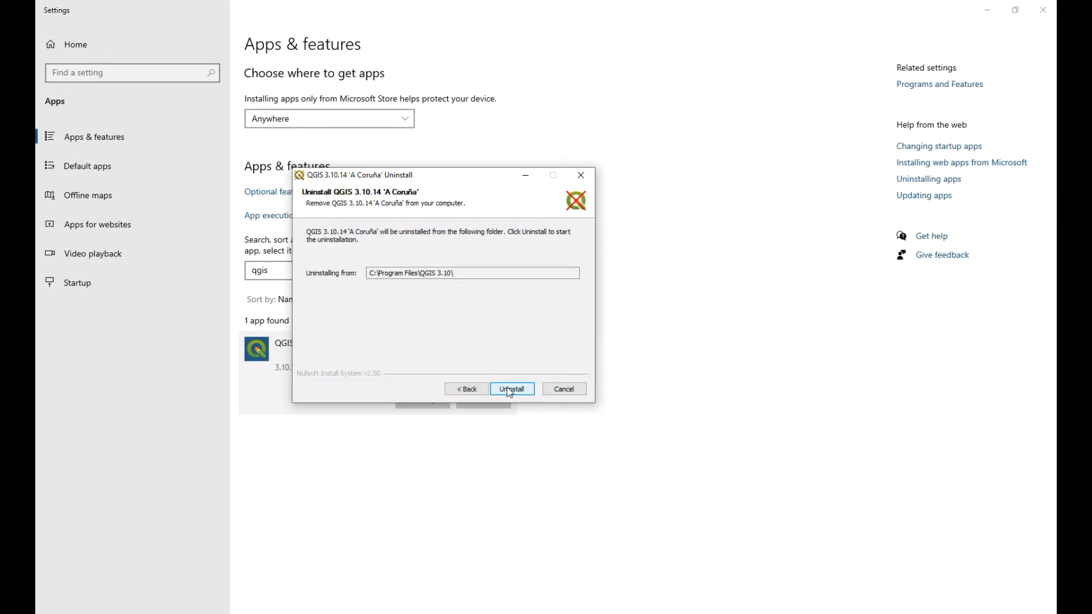
{"action": "left_click", "coordinate": [512, 388]}
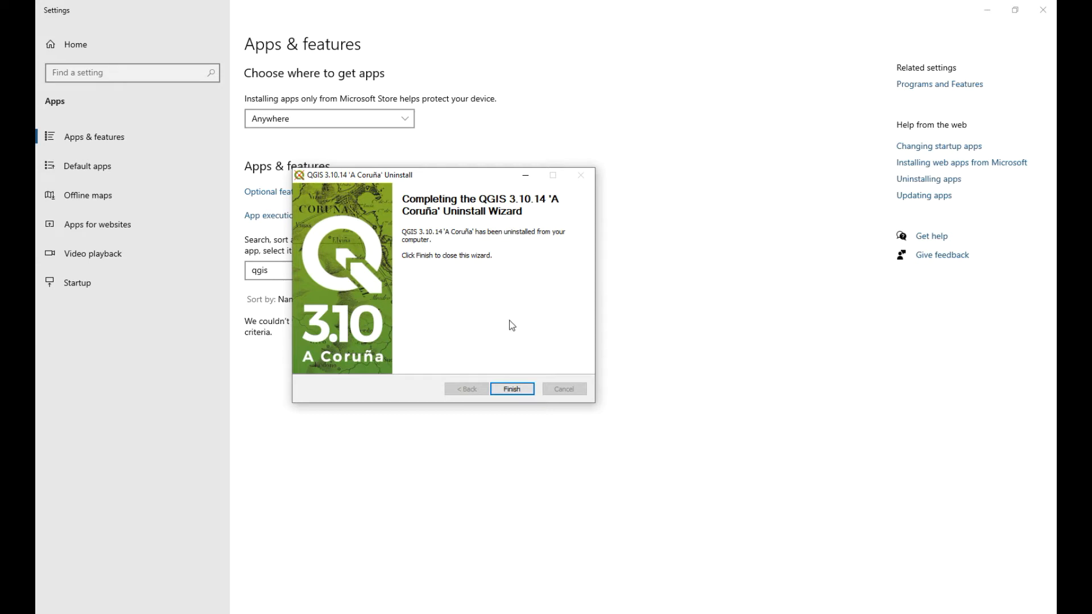
{"action": "left_click", "coordinate": [512, 388]}
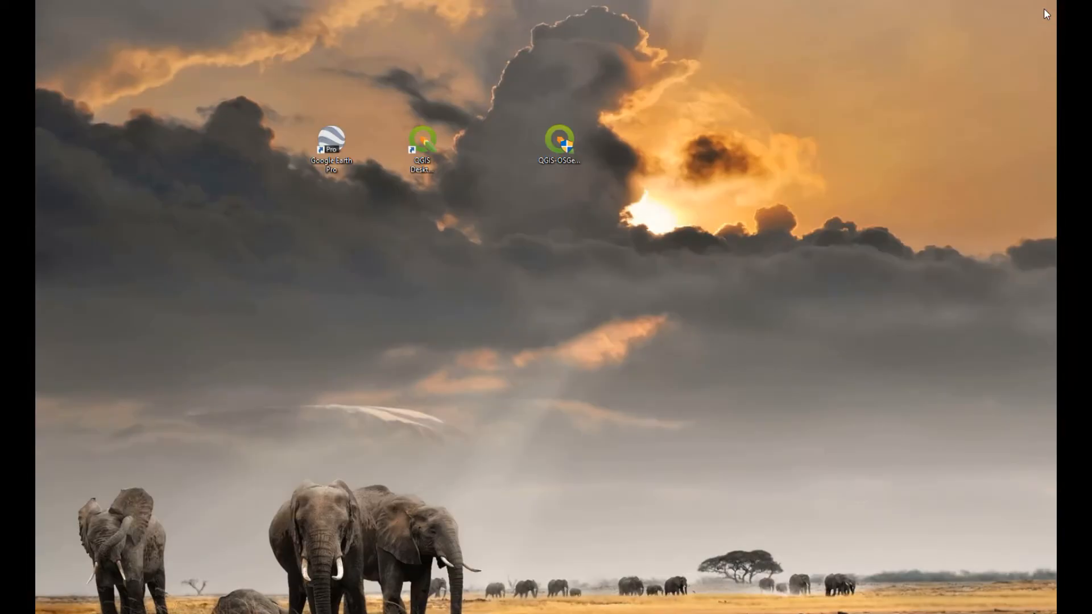
{"action": "mouse_move", "coordinate": [487, 281]}
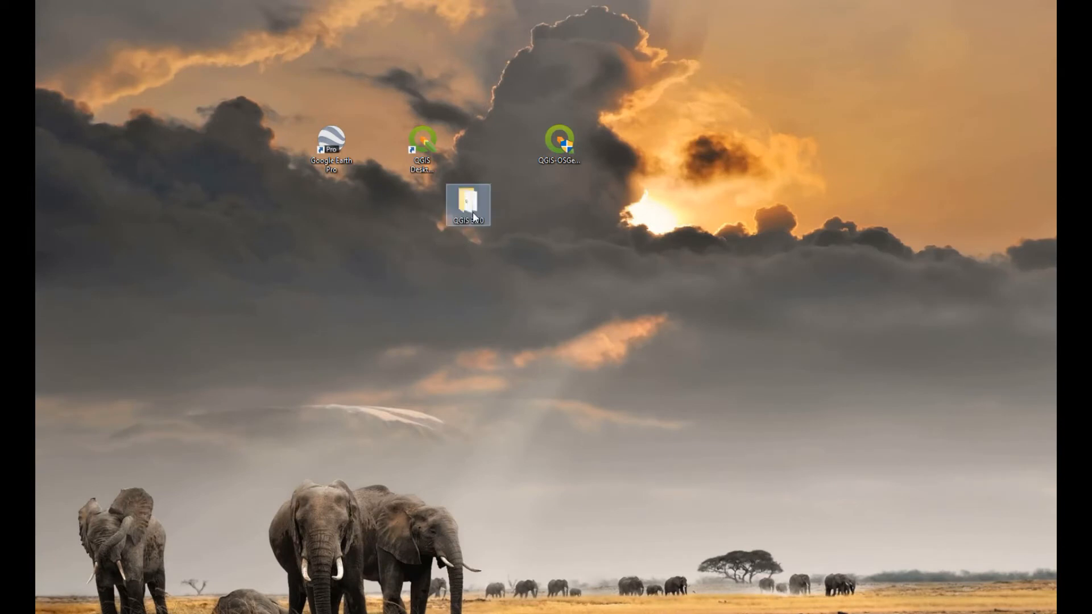
{"action": "double_click", "coordinate": [469, 205]}
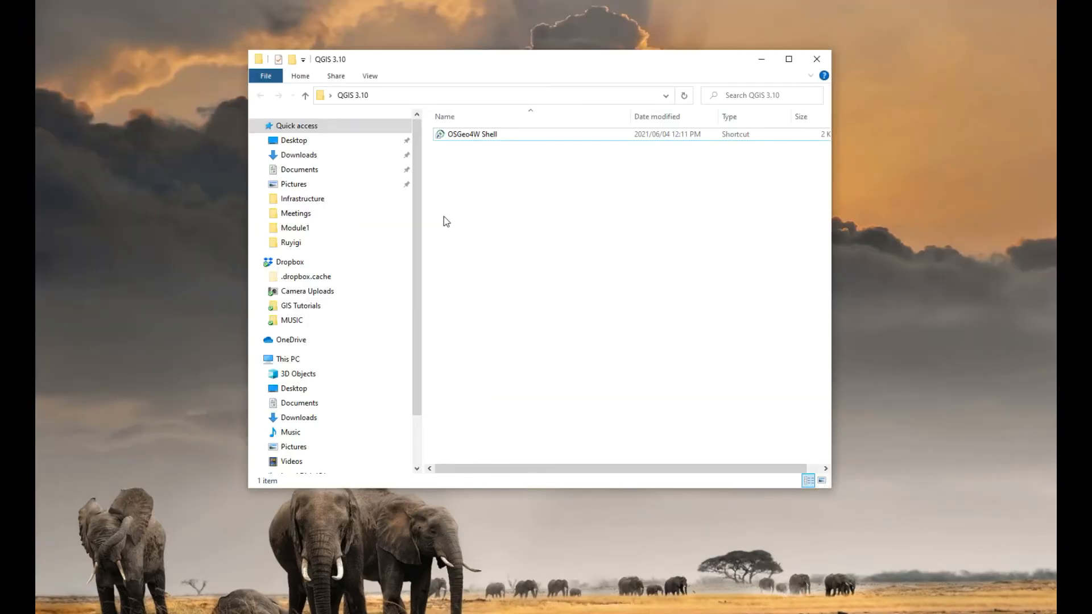
{"action": "mouse_move", "coordinate": [787, 72]}
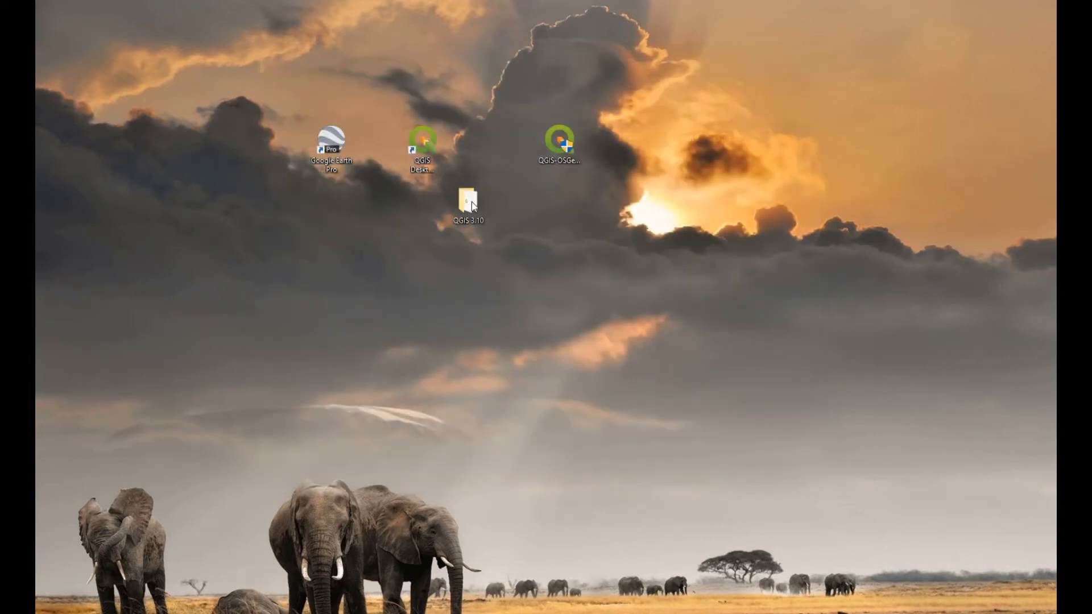
Step: Launch Chrome and go to qgis.org
{"action": "left_click", "coordinate": [468, 202]}
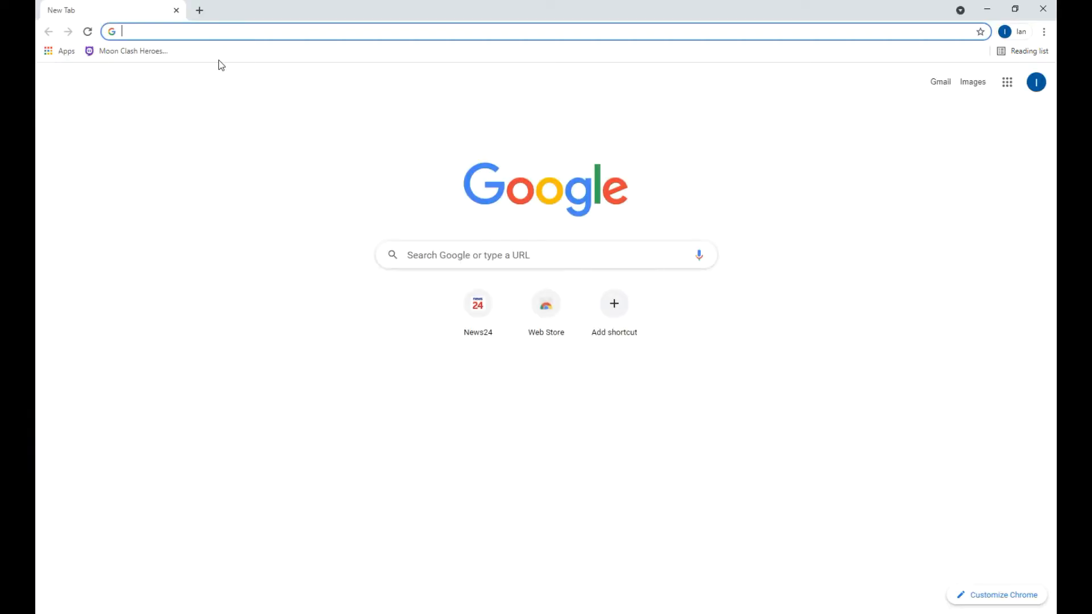
{"action": "type", "text": "qgis.org/en/site/"}
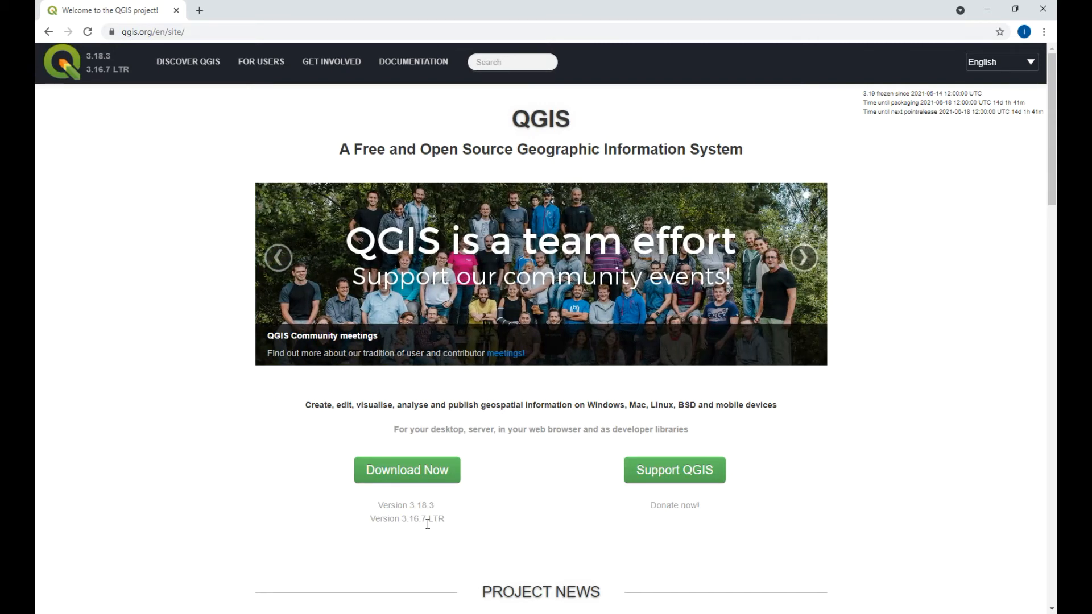
{"action": "mouse_move", "coordinate": [405, 522]}
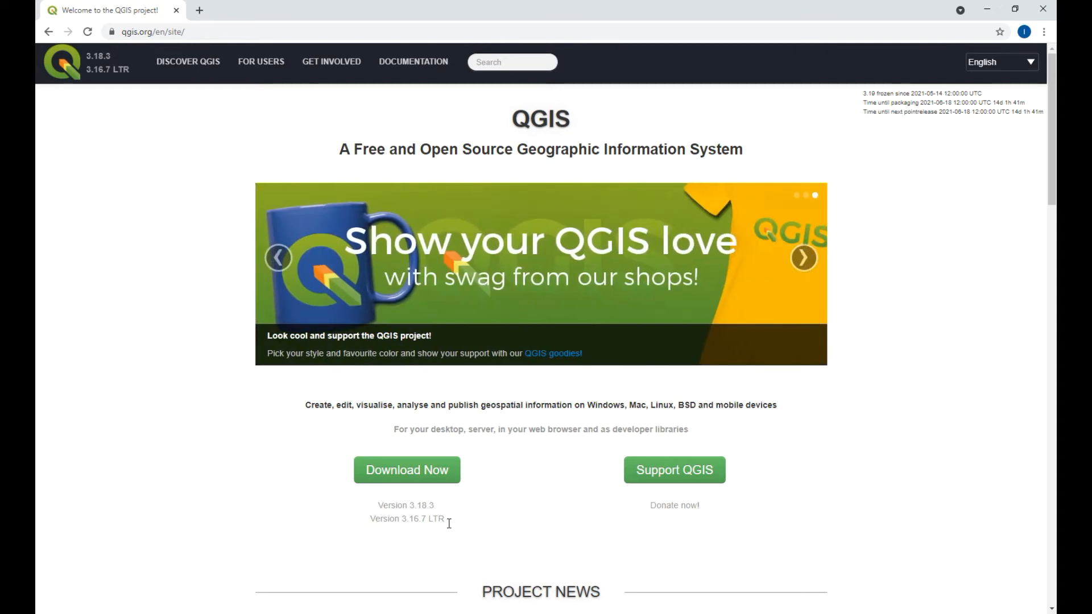
Step: Download the QGIS Standalone Installer Version 3.16 (64 bit) from the Windows downloads section
{"action": "left_click", "coordinate": [406, 471]}
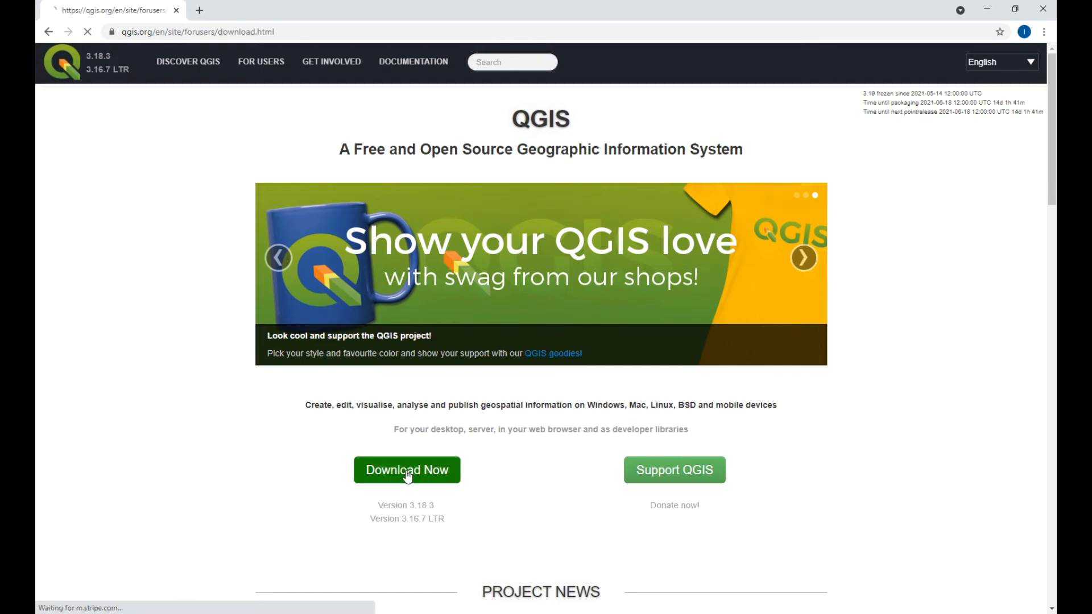
{"action": "left_click", "coordinate": [407, 470]}
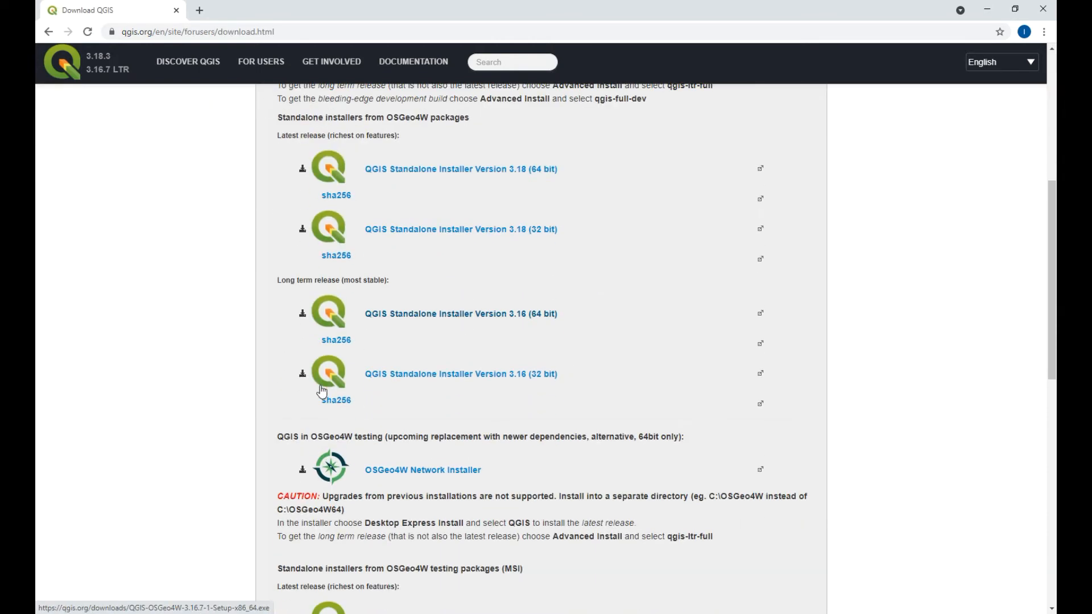
{"action": "mouse_move", "coordinate": [301, 318]}
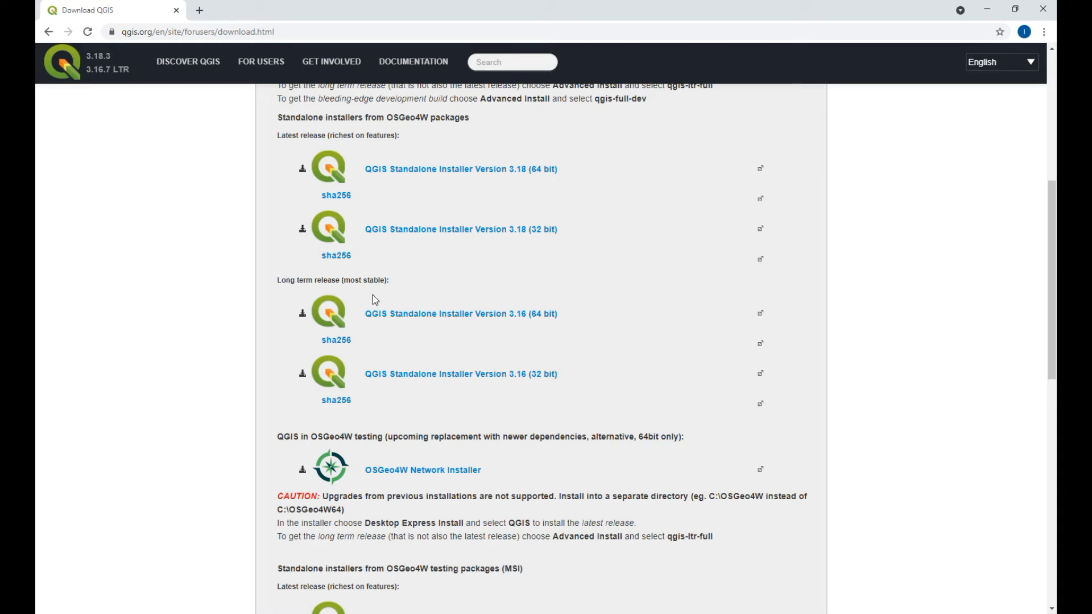
{"action": "mouse_move", "coordinate": [492, 319]}
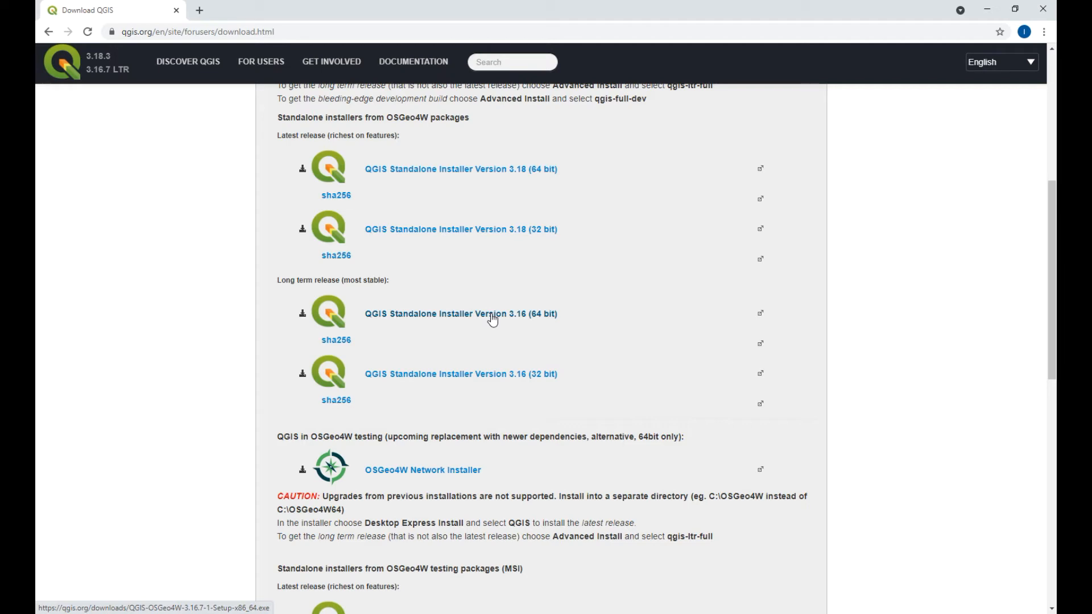
{"action": "mouse_move", "coordinate": [539, 318]}
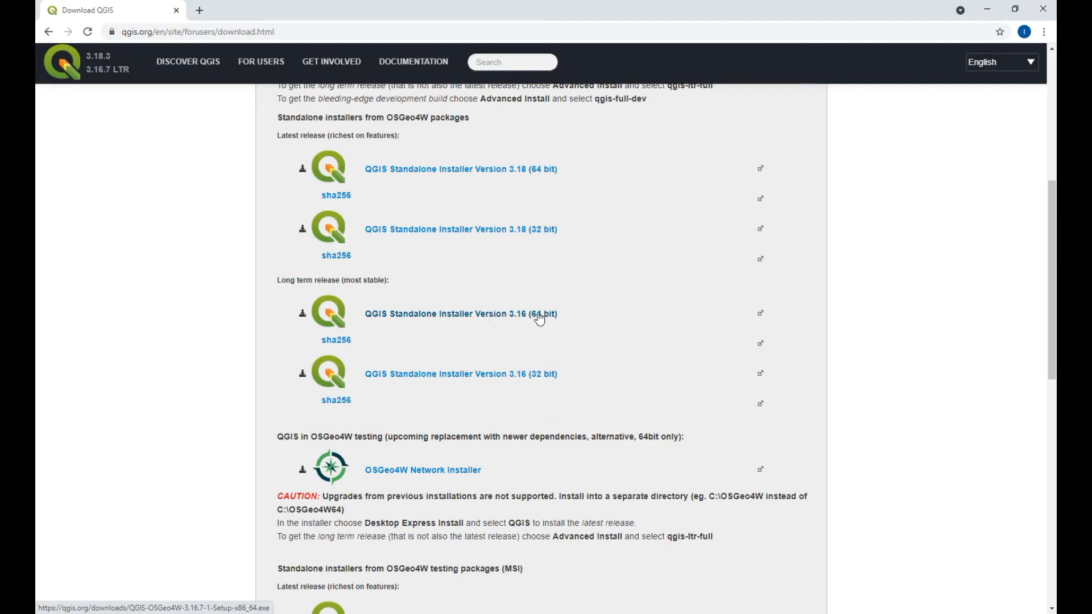
{"action": "mouse_move", "coordinate": [511, 321]}
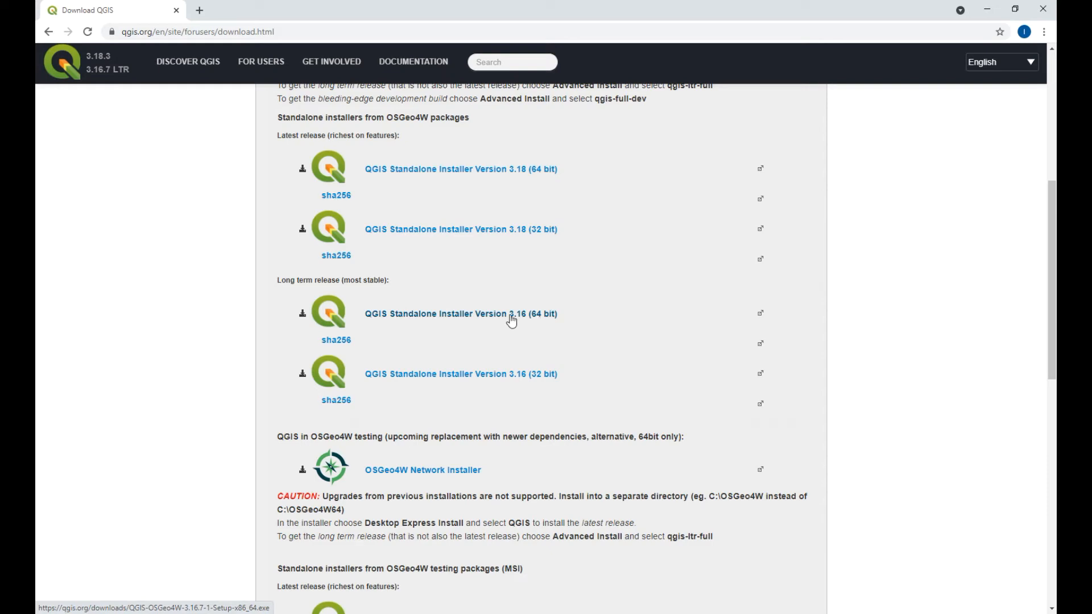
{"action": "left_click", "coordinate": [459, 314]}
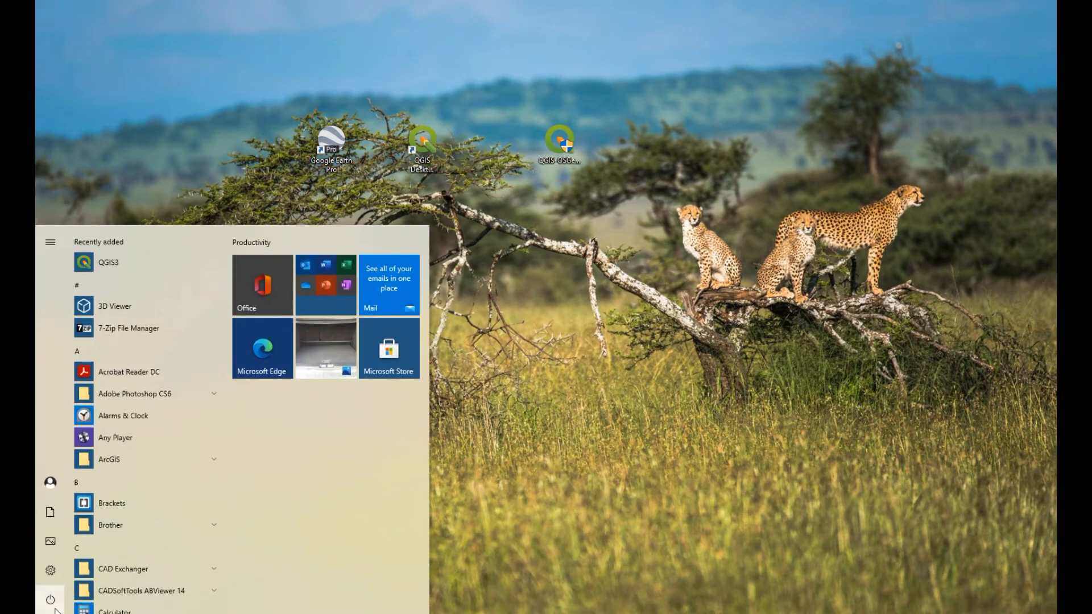
Step: Launch the downloaded QGIS 3.16.7 installer from the Start menu
{"action": "left_click", "coordinate": [49, 598]}
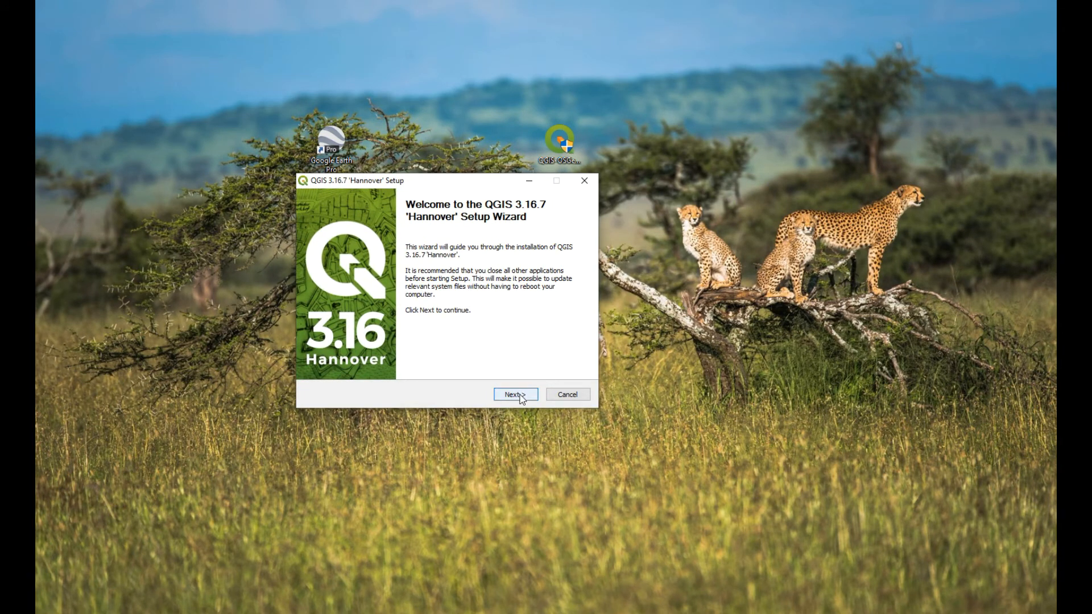
Step: Install QGIS 3.16.7 into C:\Program Files\QGIS 3.16 and finish the wizard
{"action": "left_click", "coordinate": [516, 395]}
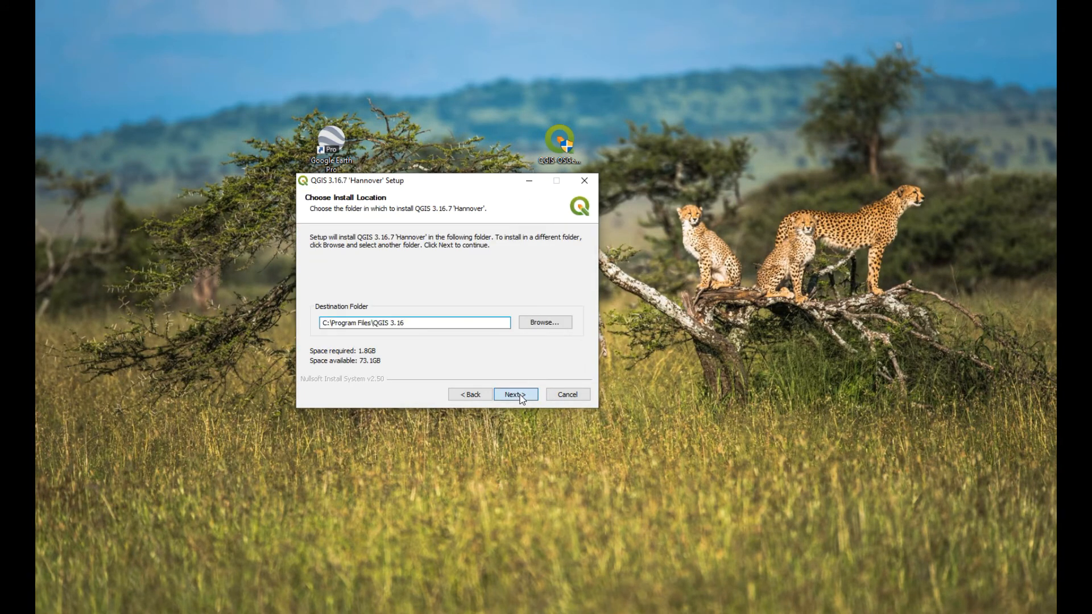
{"action": "left_click", "coordinate": [516, 394]}
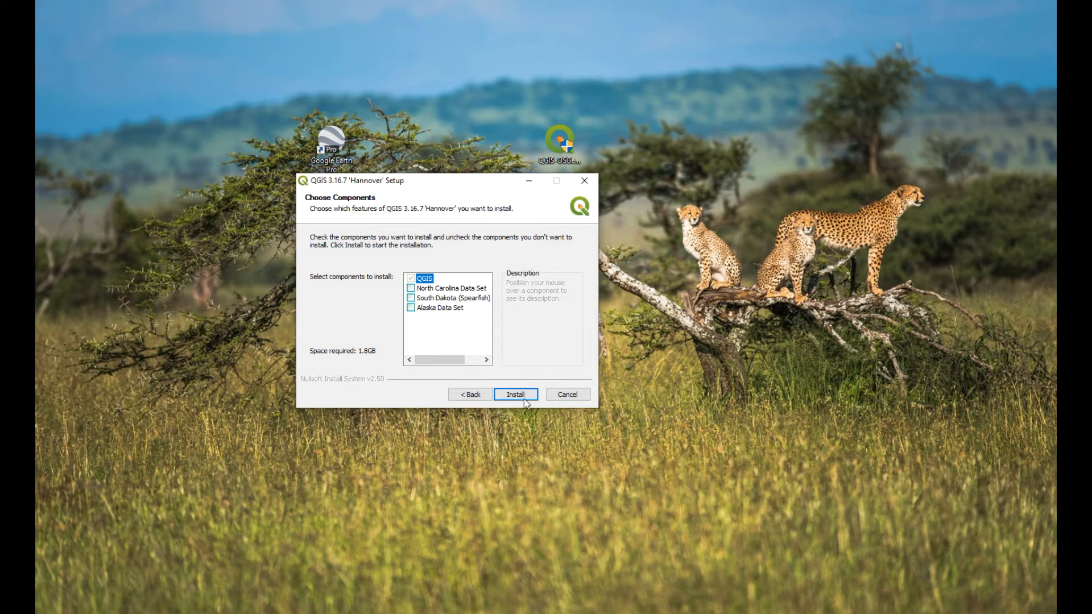
{"action": "left_click", "coordinate": [516, 394]}
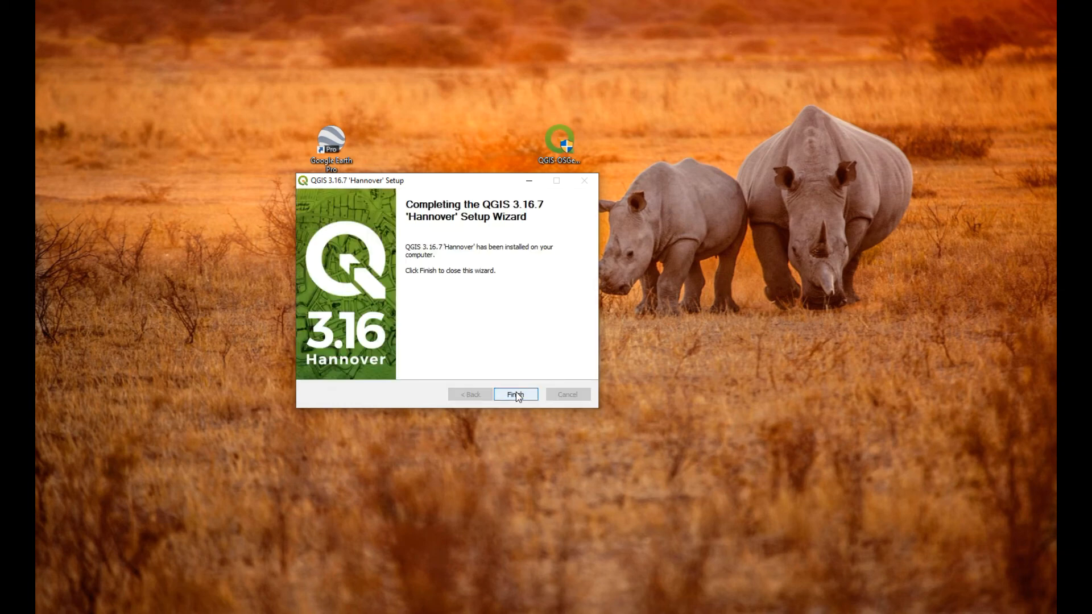
{"action": "mouse_move", "coordinate": [509, 405]}
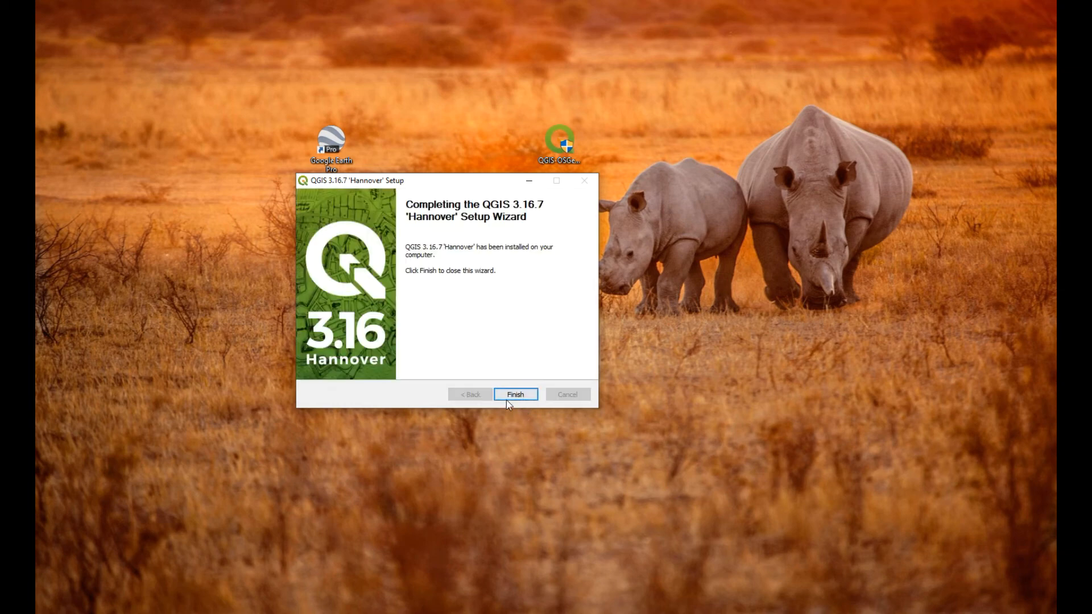
{"action": "left_click", "coordinate": [516, 394]}
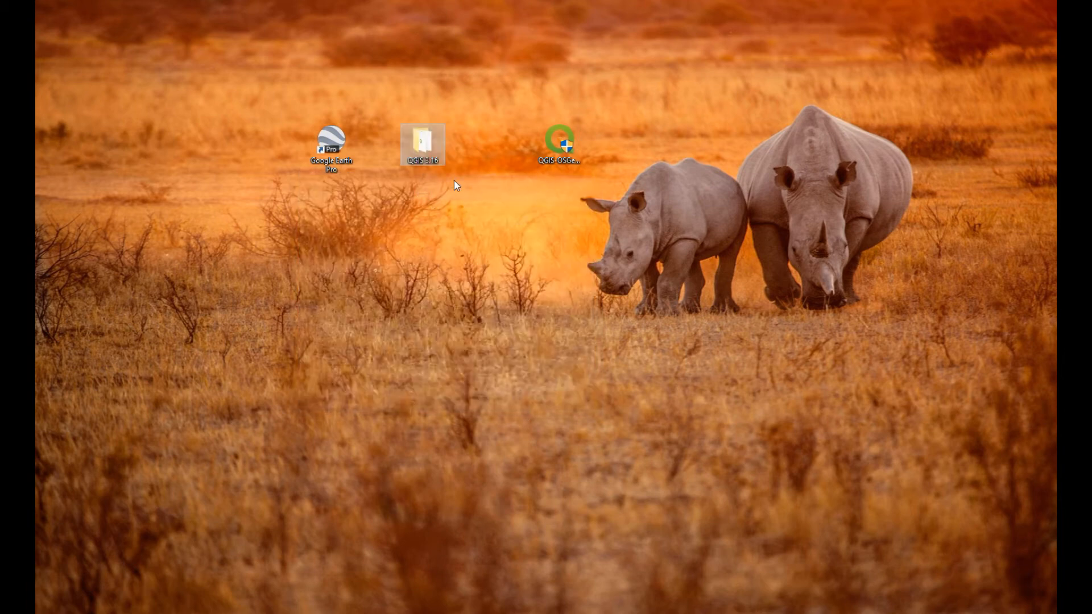
Step: Send QGIS Desktop 3.16.7 from the QGIS 3.16 folder to the desktop as a shortcut
{"action": "double_click", "coordinate": [422, 142]}
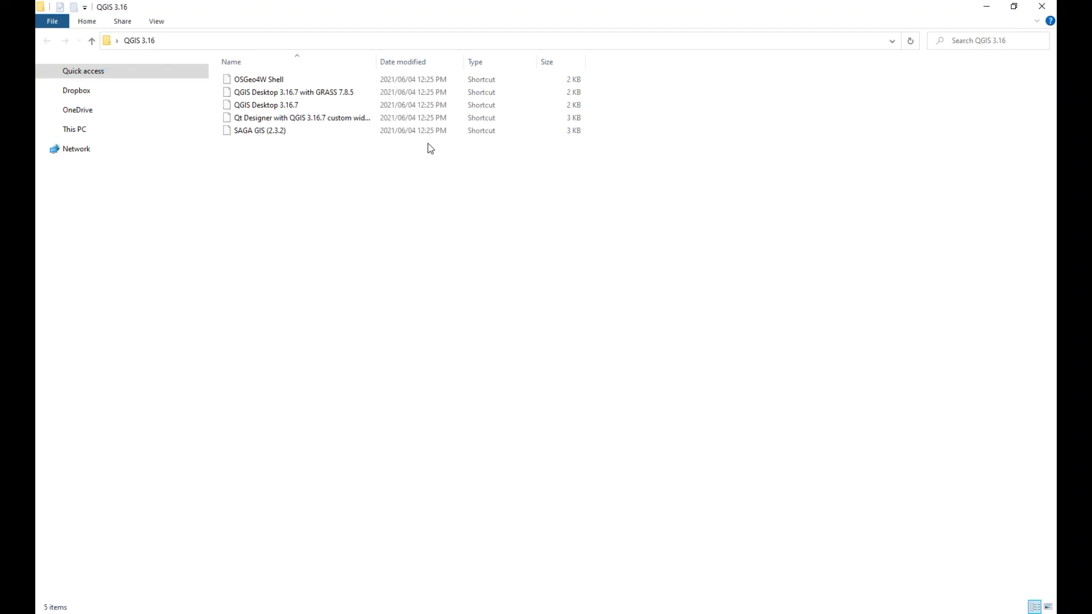
{"action": "left_click", "coordinate": [265, 105]}
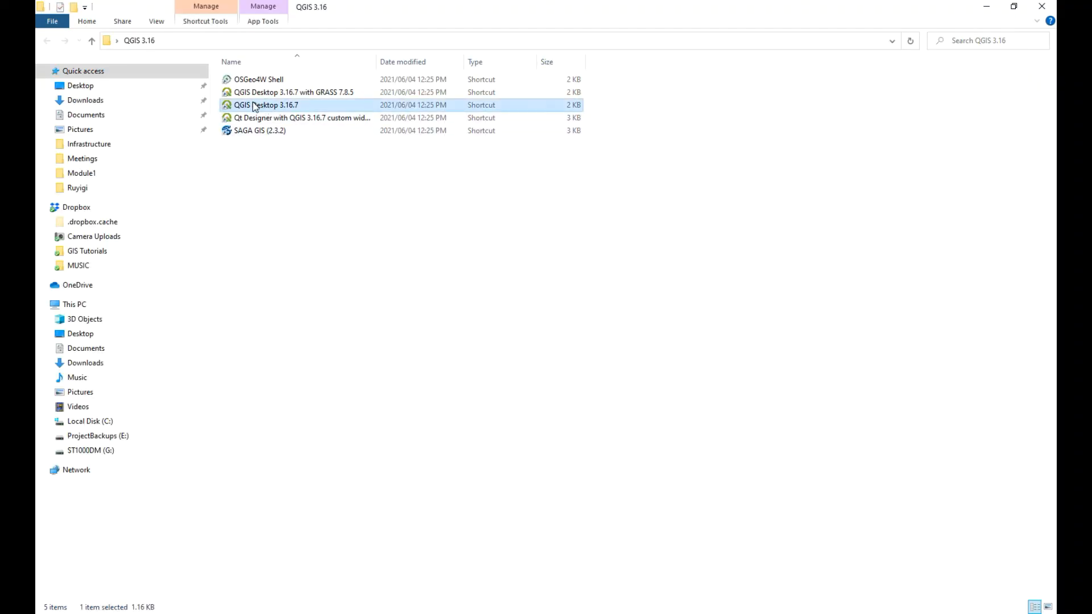
{"action": "right_click", "coordinate": [256, 105]}
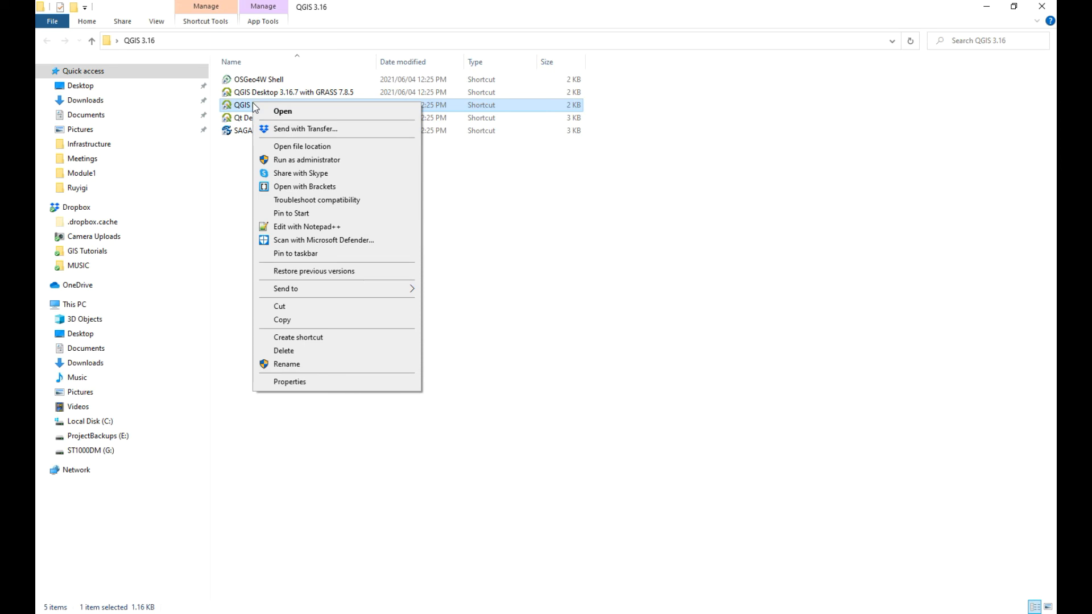
{"action": "left_click", "coordinate": [618, 210]}
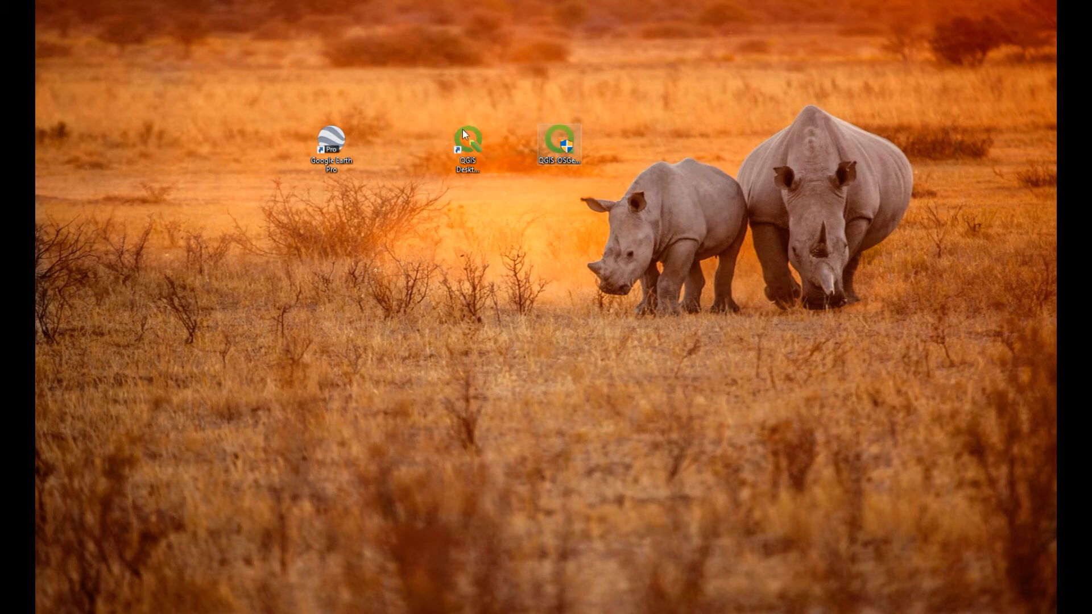
{"action": "left_click", "coordinate": [560, 140]}
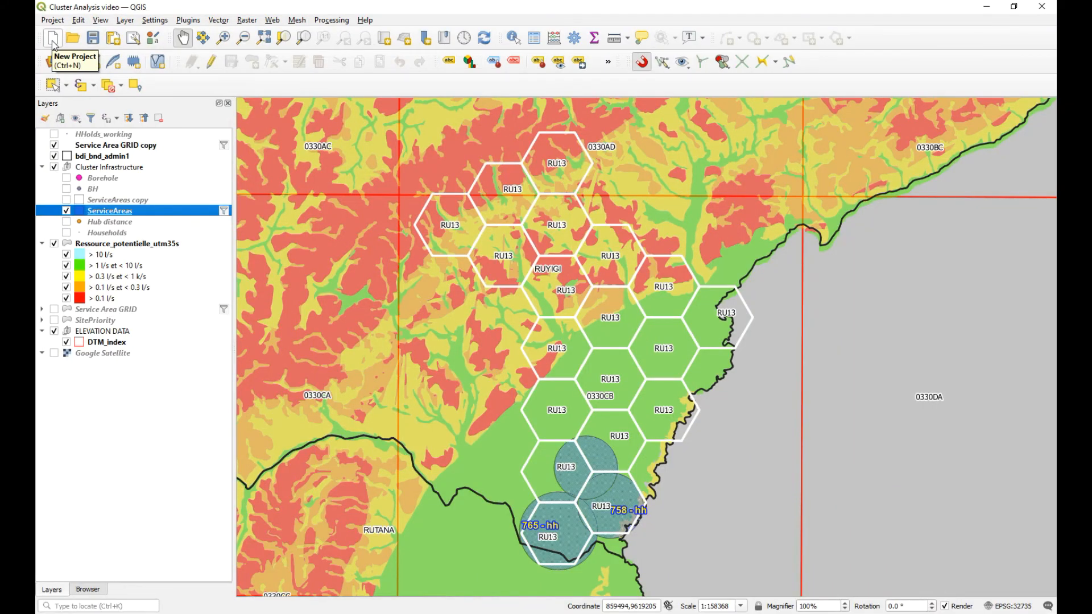
{"action": "left_click", "coordinate": [364, 20]}
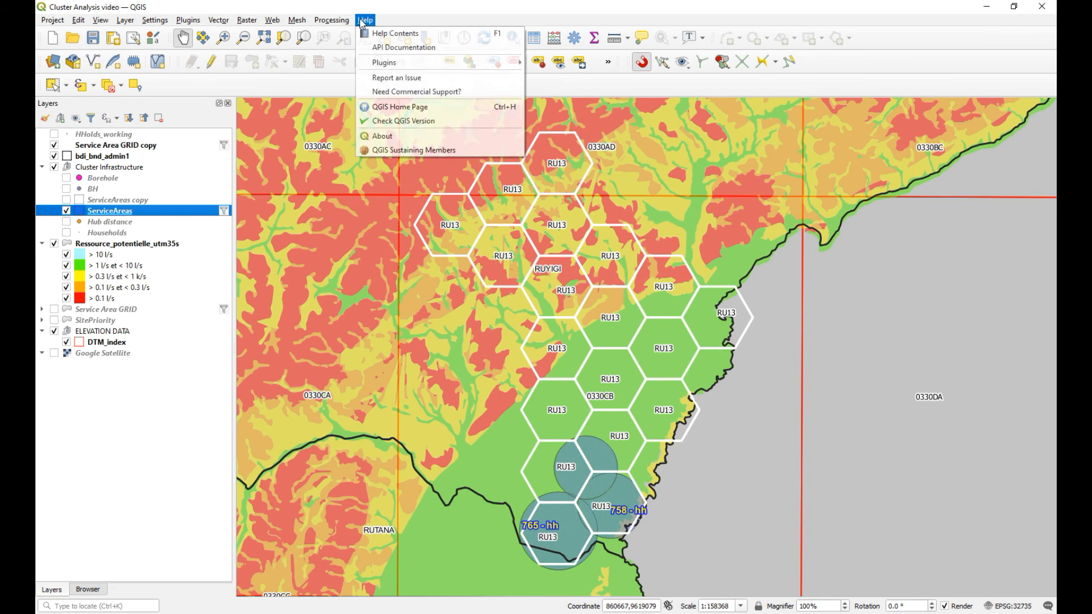
{"action": "left_click", "coordinate": [398, 143]}
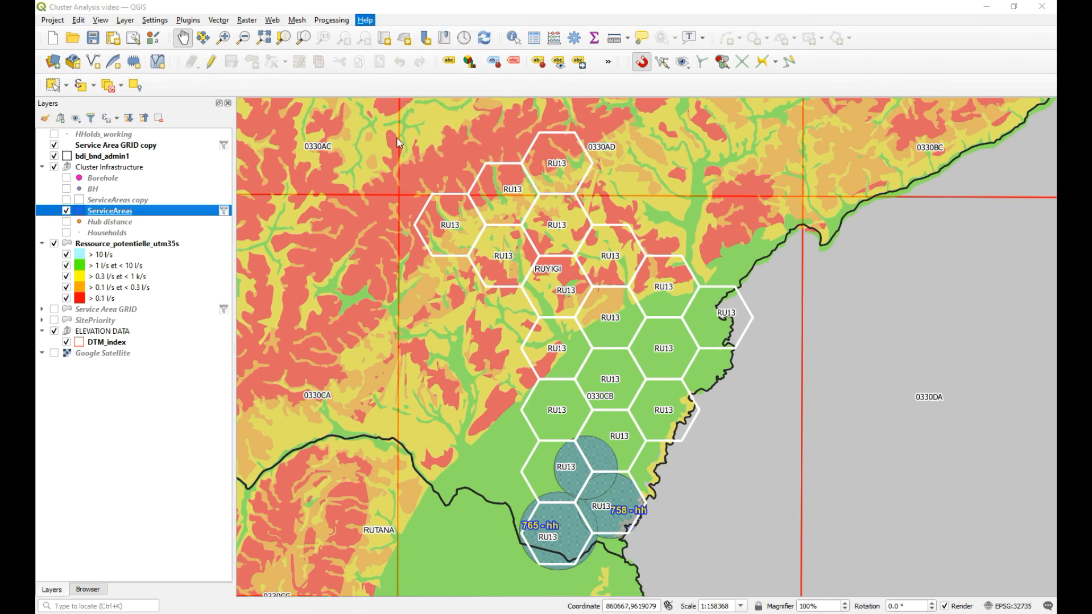
{"action": "left_click", "coordinate": [364, 19]}
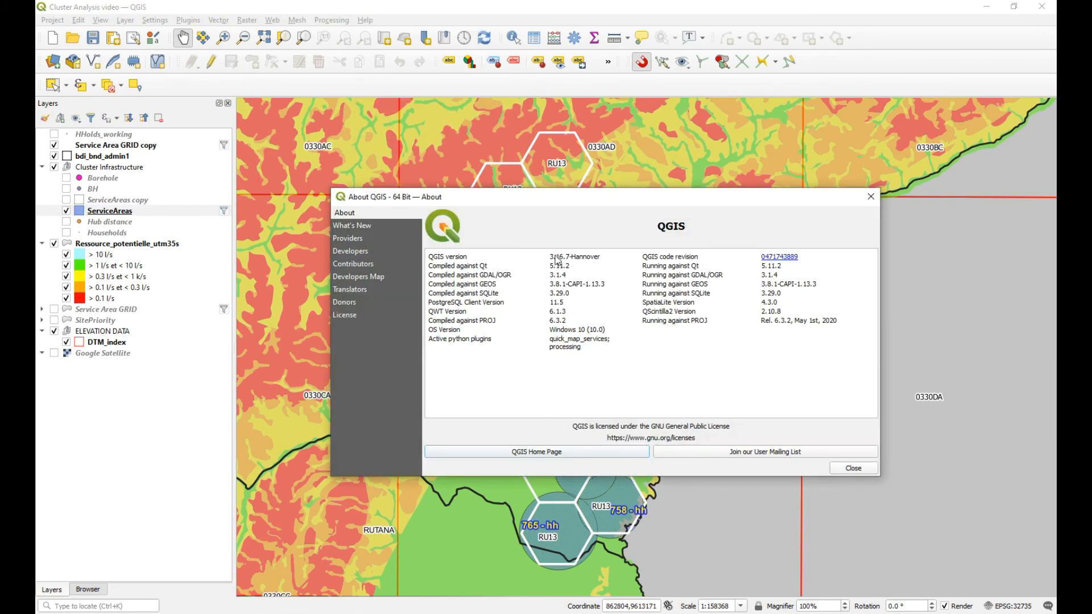
{"action": "left_click", "coordinate": [853, 467]}
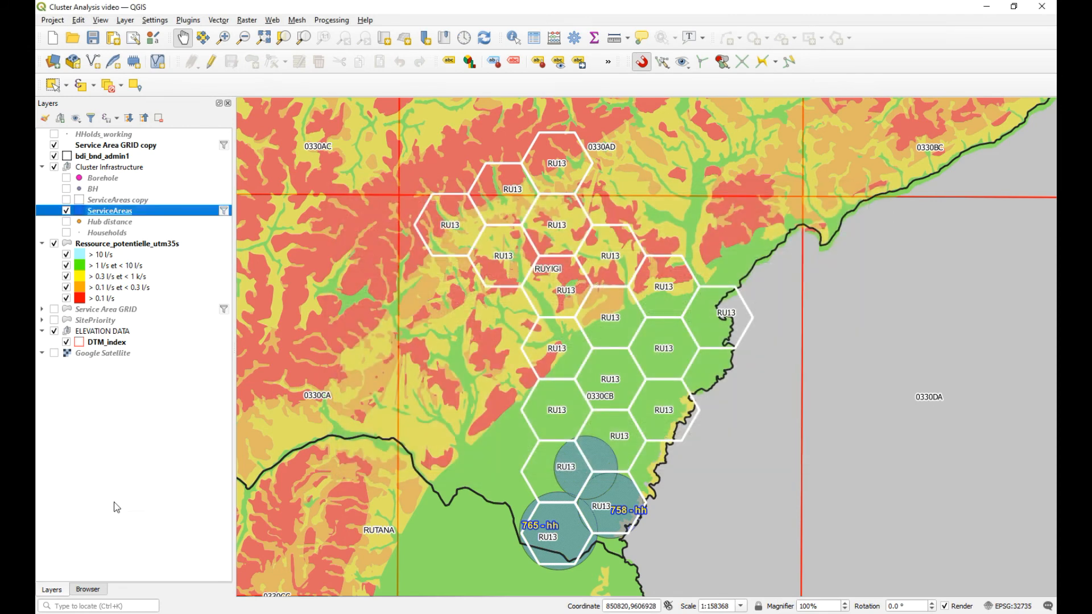
Step: Search the locator bar for 'count' to list Count points in polygon
{"action": "left_click", "coordinate": [100, 606]}
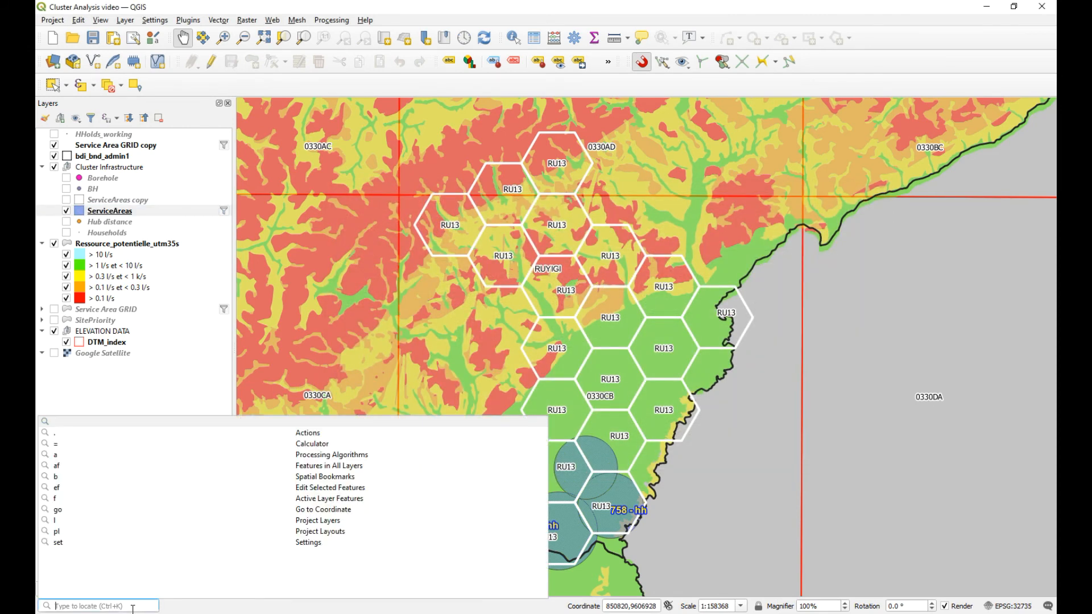
{"action": "type", "text": "count"}
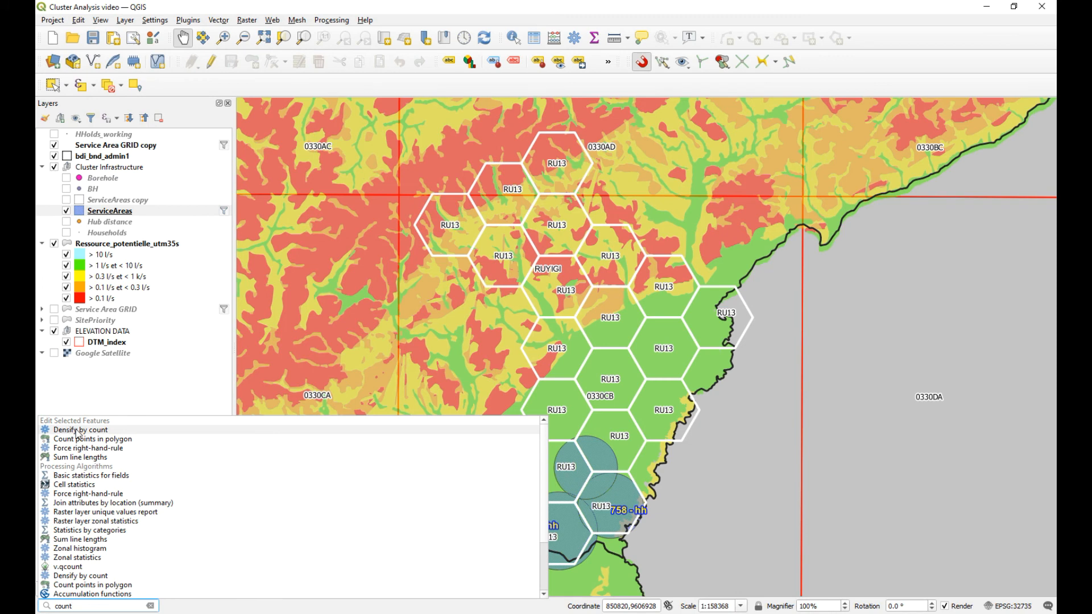
{"action": "mouse_move", "coordinate": [74, 439]}
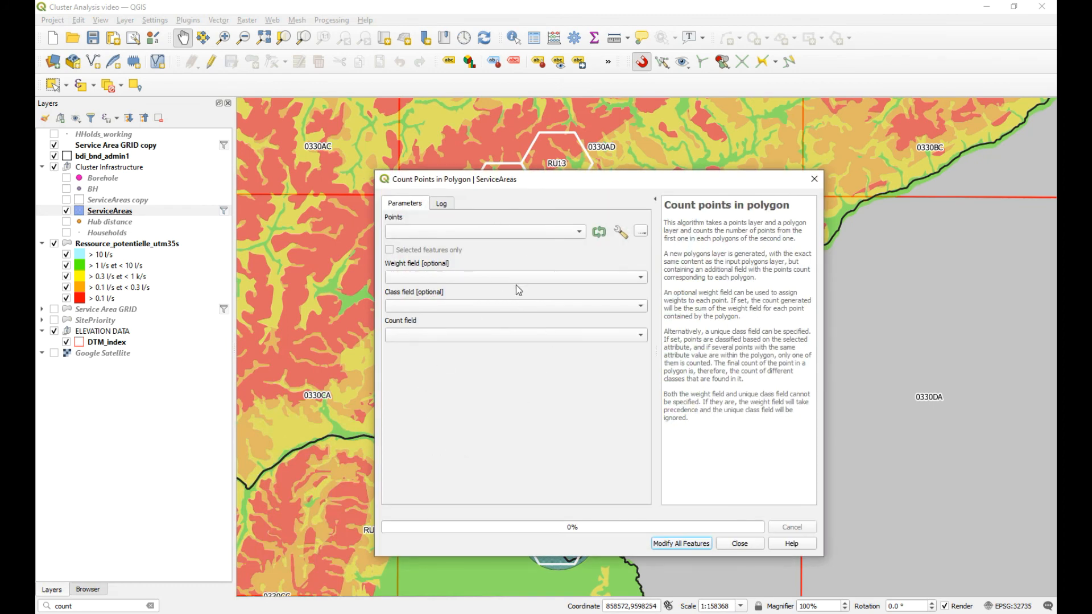
{"action": "mouse_move", "coordinate": [458, 354]}
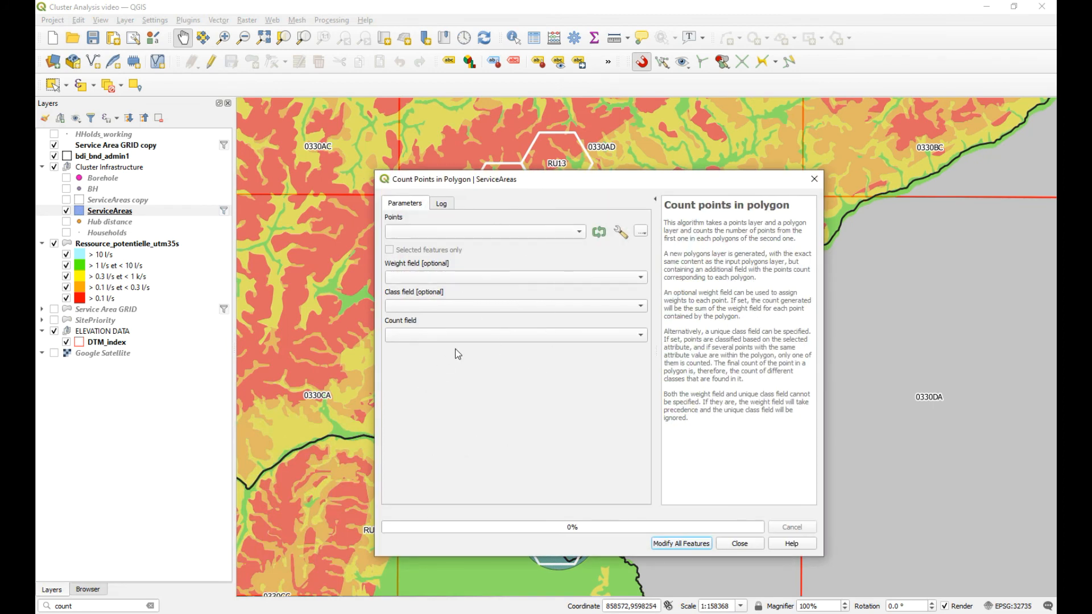
{"action": "mouse_move", "coordinate": [461, 346]}
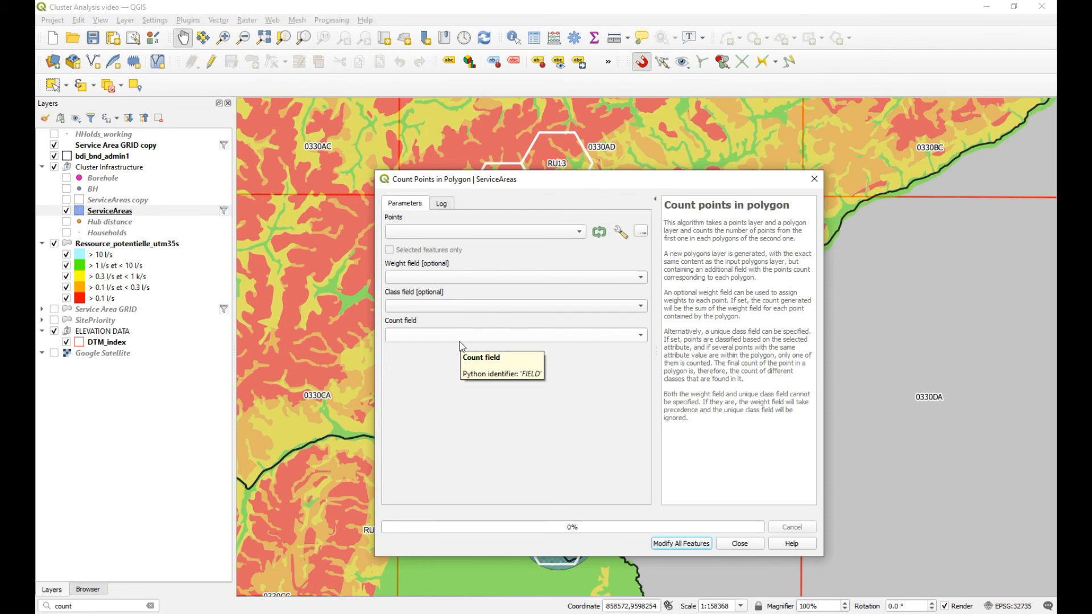
{"action": "mouse_move", "coordinate": [341, 424]}
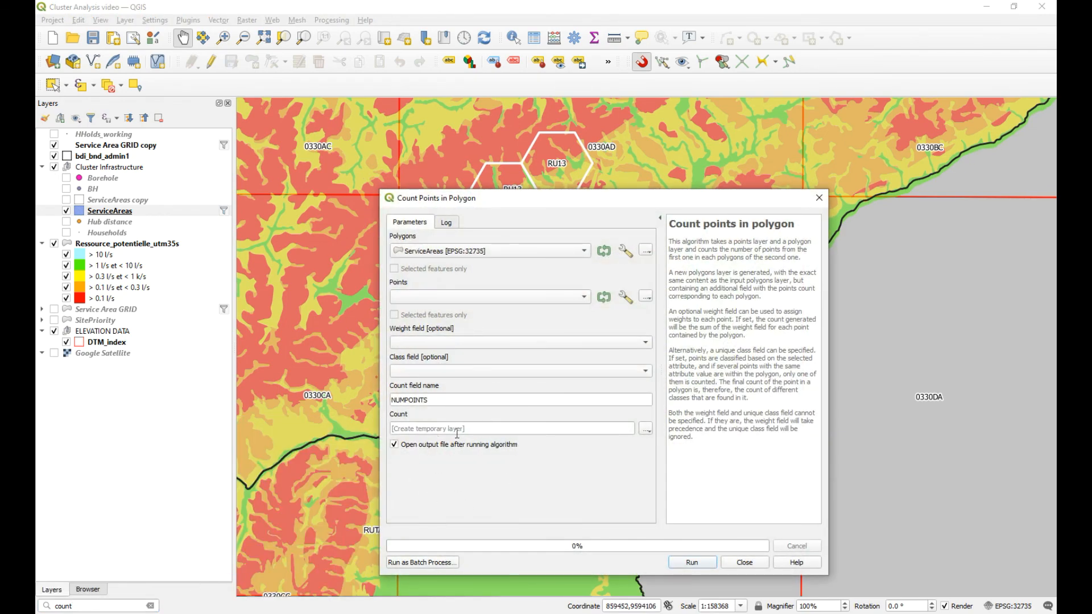
{"action": "mouse_move", "coordinate": [438, 420]}
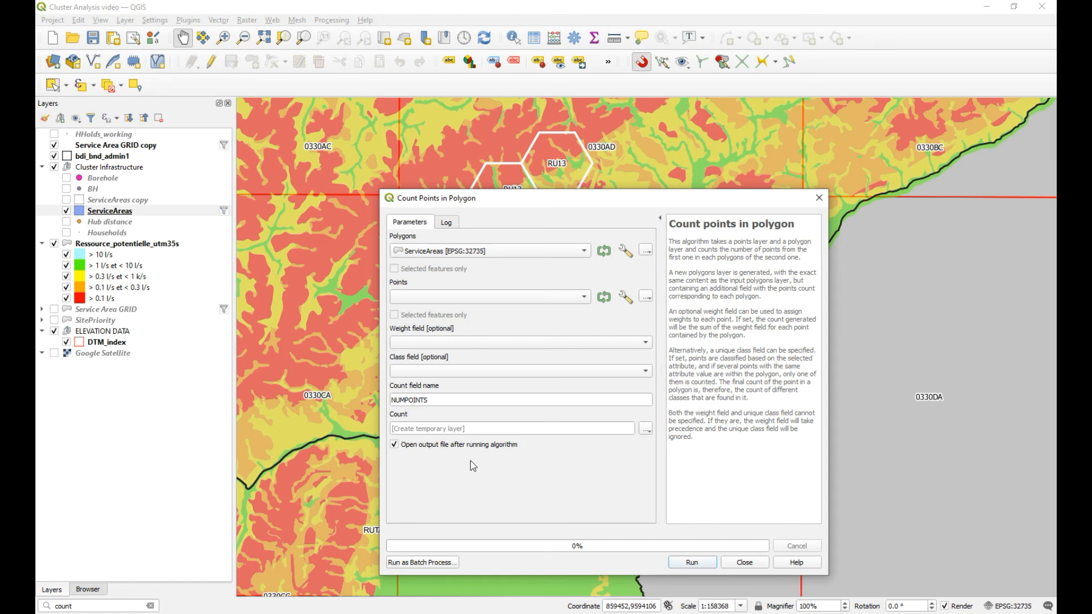
{"action": "mouse_move", "coordinate": [480, 473]}
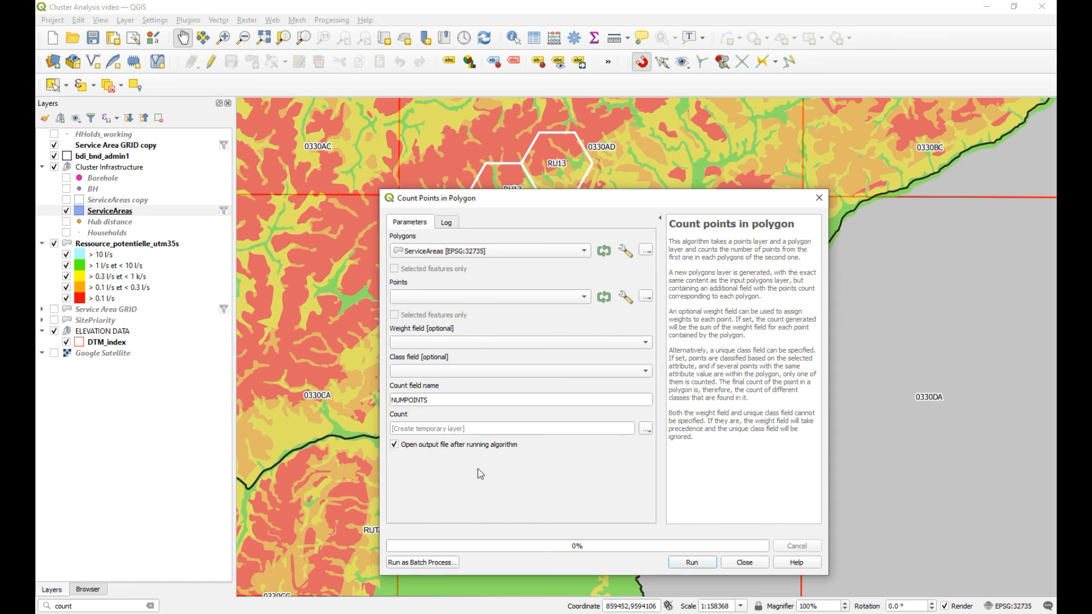
{"action": "mouse_move", "coordinate": [729, 565]}
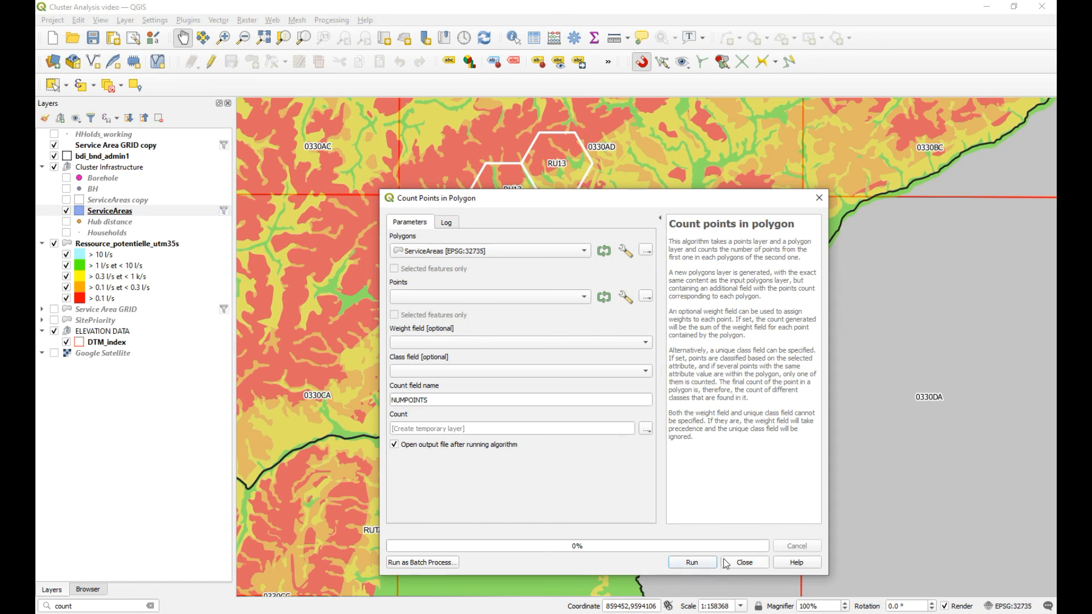
{"action": "mouse_move", "coordinate": [819, 198]}
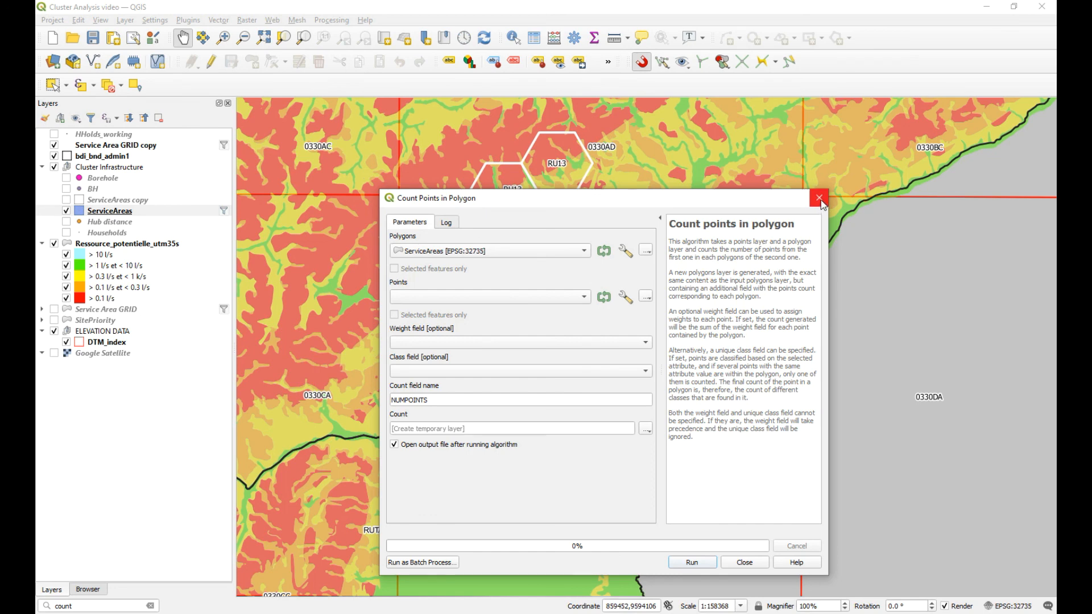
{"action": "mouse_move", "coordinate": [819, 202]}
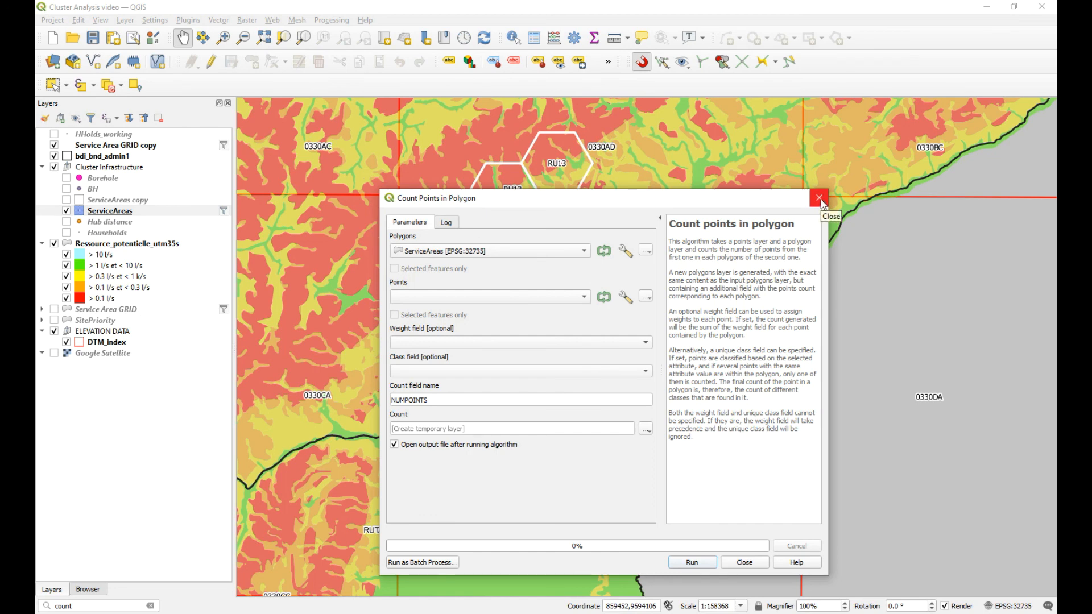